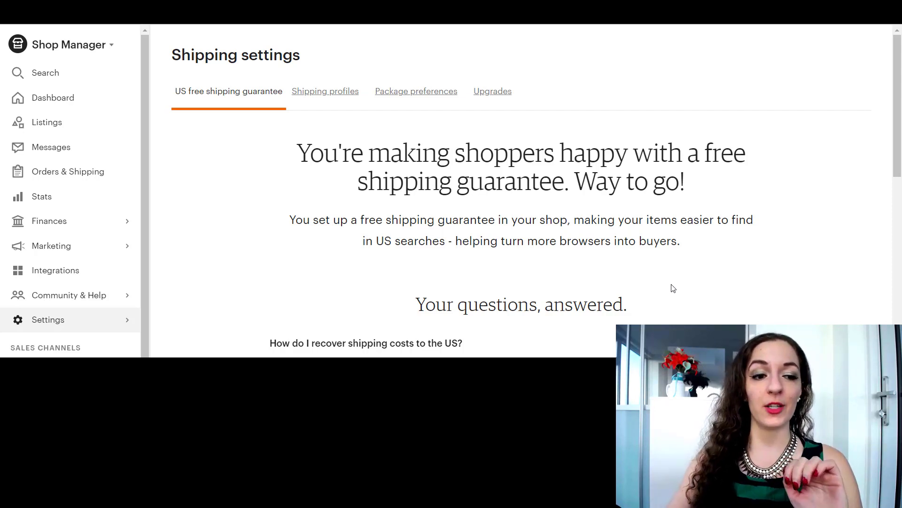
{"action": "mouse_move", "coordinate": [642, 300]}
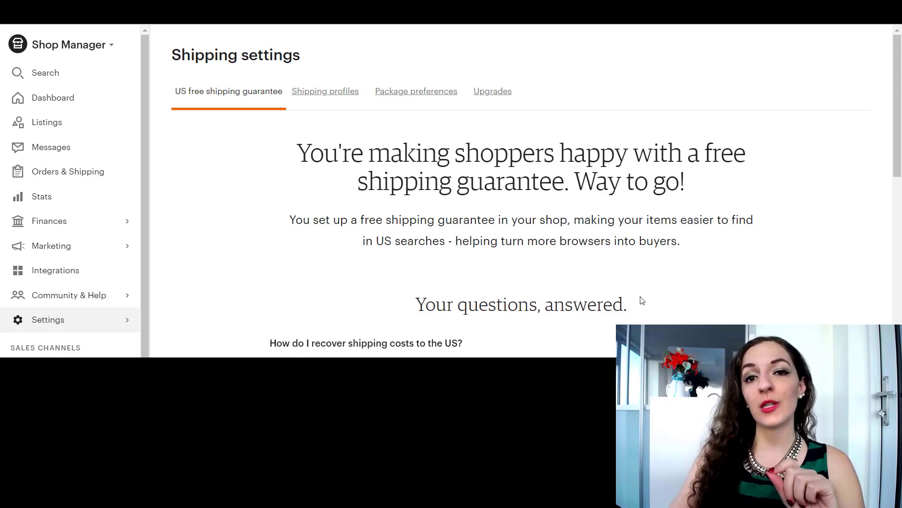
{"action": "mouse_move", "coordinate": [618, 289]}
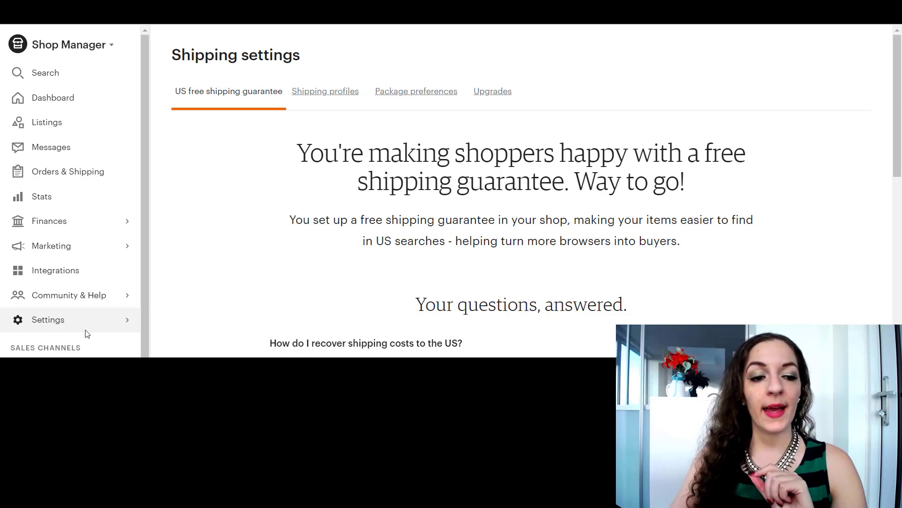
{"action": "mouse_move", "coordinate": [118, 330]}
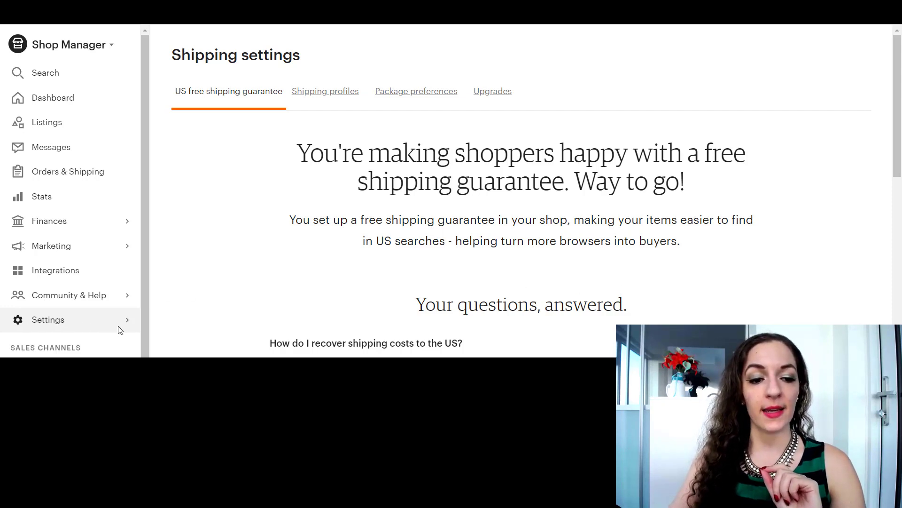
{"action": "mouse_move", "coordinate": [59, 270]}
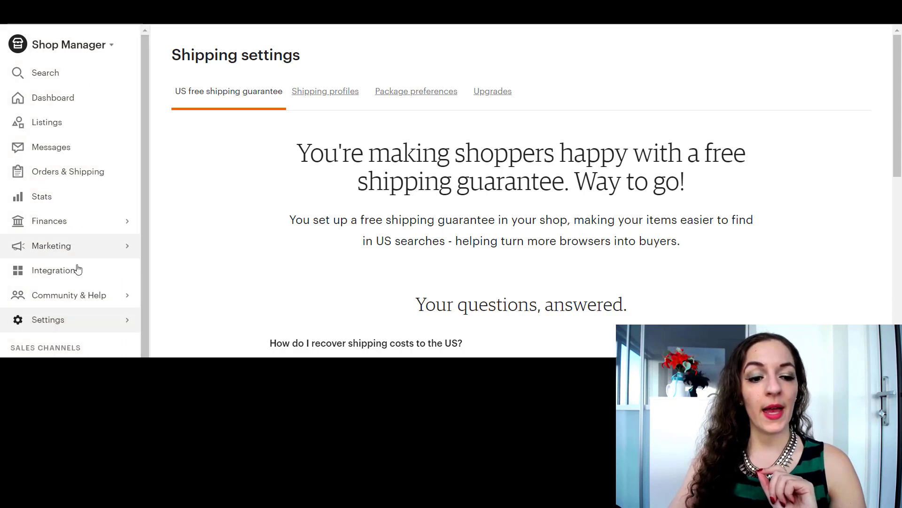
Step: View the shop's shipping profiles and scroll to the end of the list
{"action": "left_click", "coordinate": [48, 320]}
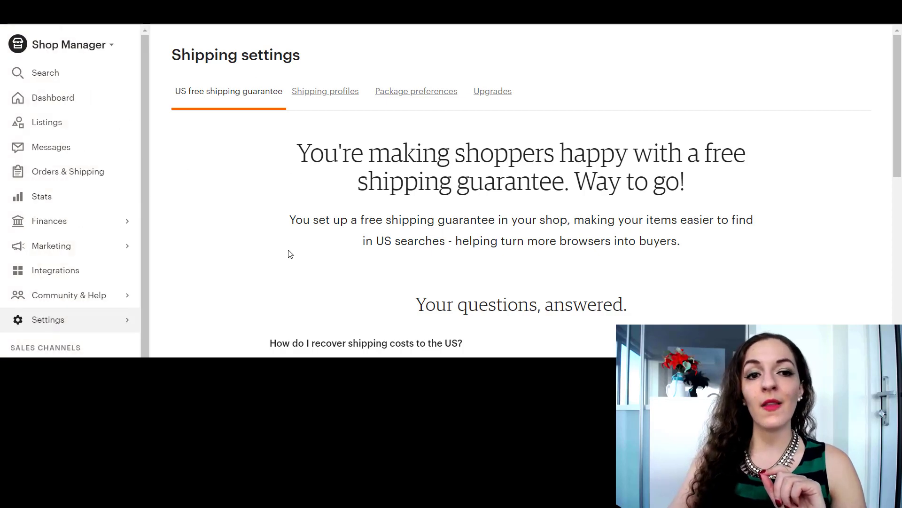
{"action": "mouse_move", "coordinate": [442, 291]}
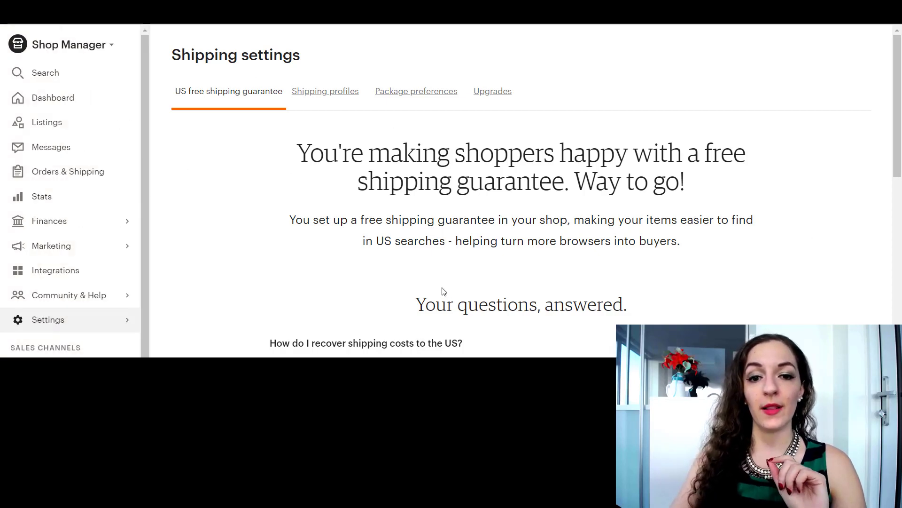
{"action": "mouse_move", "coordinate": [556, 284]}
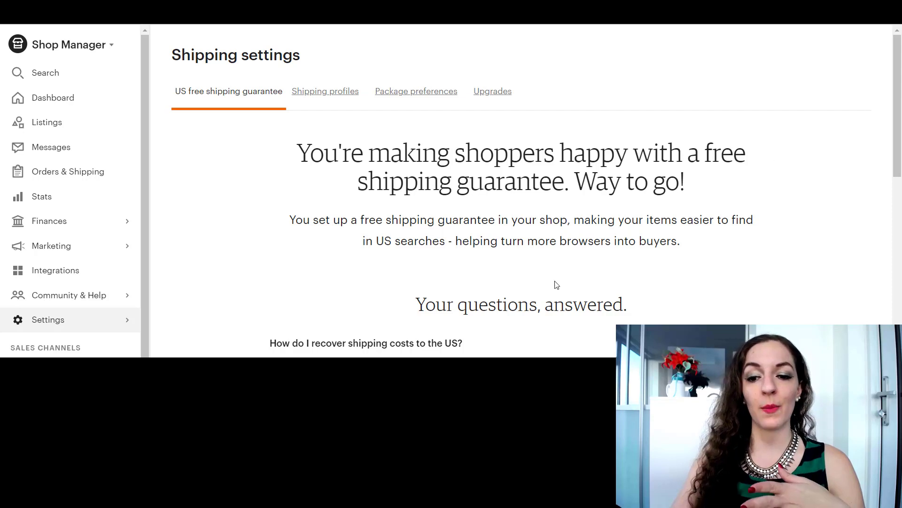
{"action": "mouse_move", "coordinate": [470, 214]}
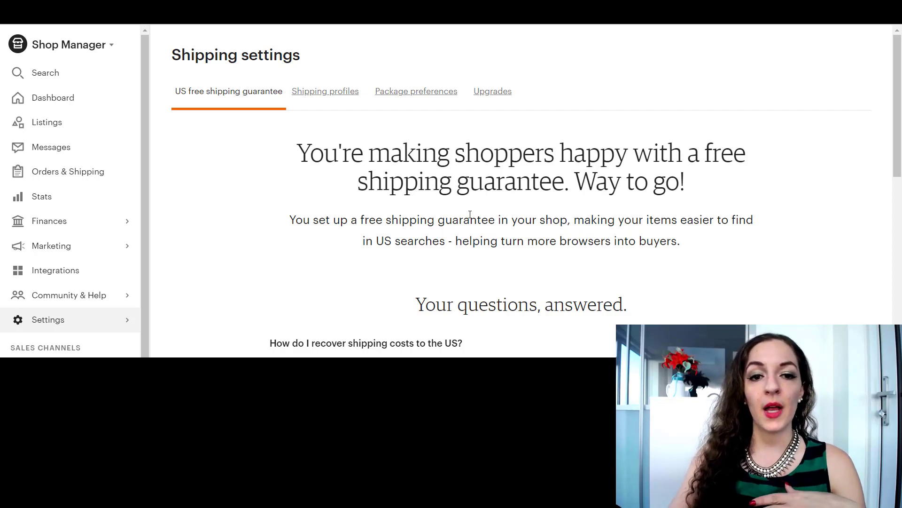
{"action": "mouse_move", "coordinate": [326, 91]}
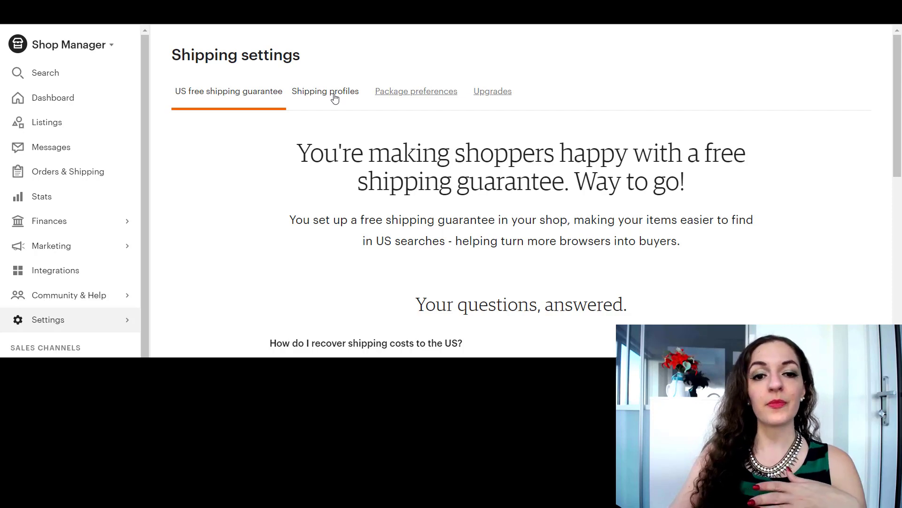
{"action": "left_click", "coordinate": [325, 91]}
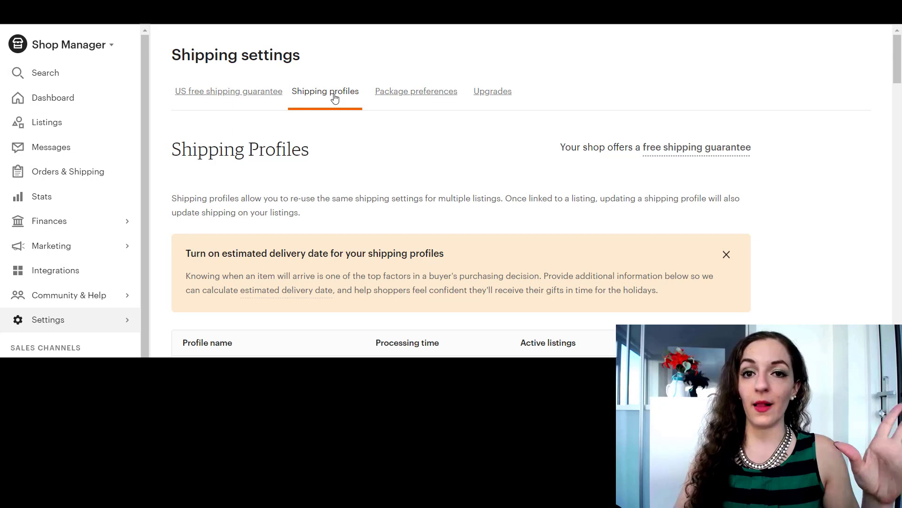
{"action": "scroll", "scroll_direction": "down", "scroll_amount": 3}
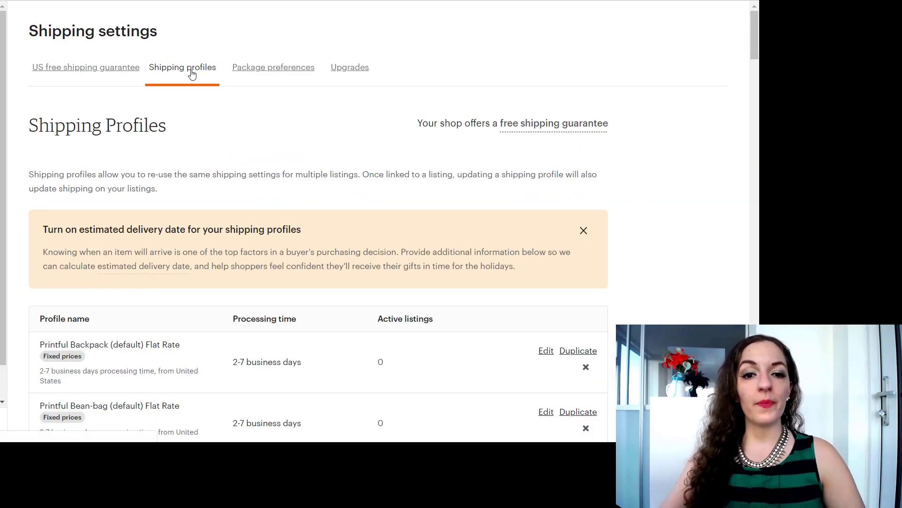
{"action": "mouse_move", "coordinate": [335, 96]}
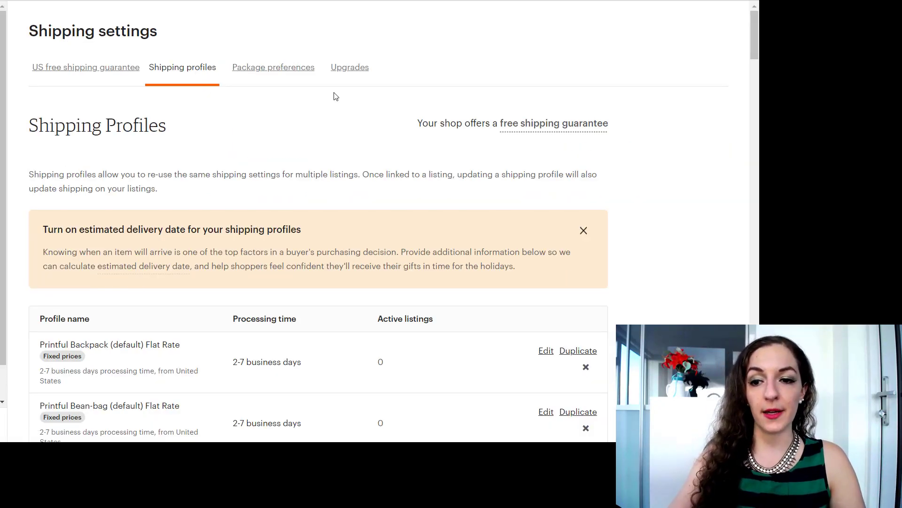
{"action": "scroll", "scroll_direction": "down", "scroll_amount": 3}
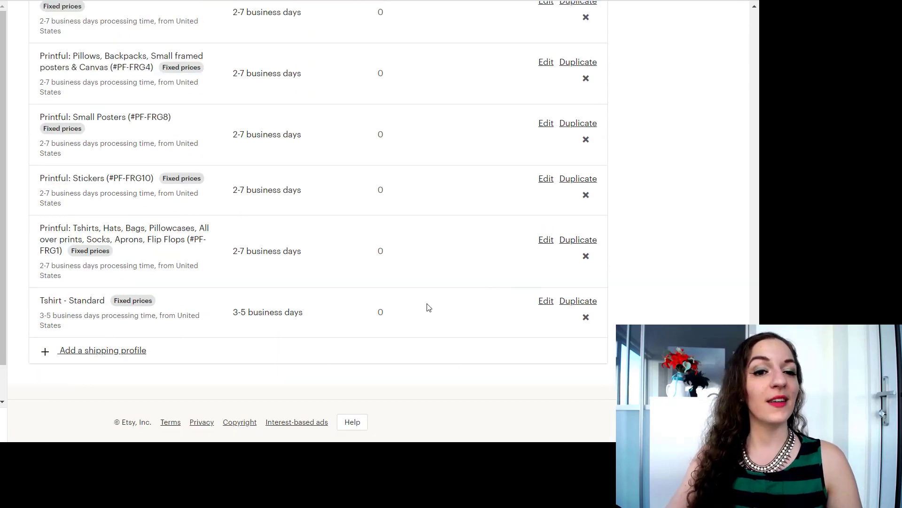
{"action": "mouse_move", "coordinate": [106, 340]}
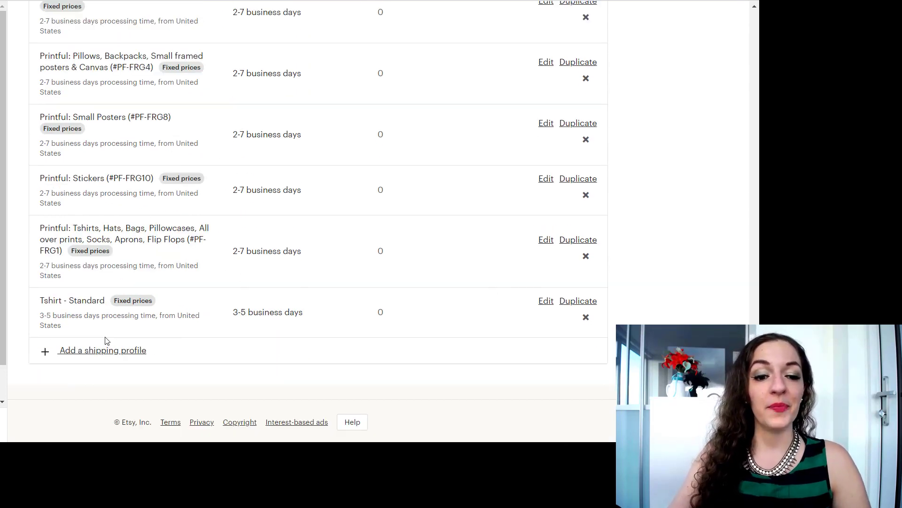
{"action": "mouse_move", "coordinate": [103, 349]}
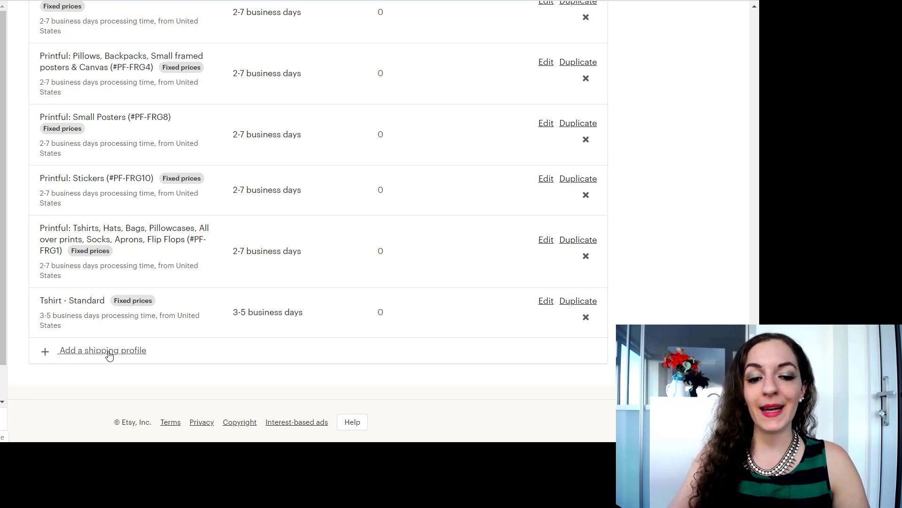
Step: Start a new shipping profile, try fixed manual costs, then revert to 'Calculate them for me'
{"action": "left_click", "coordinate": [102, 350]}
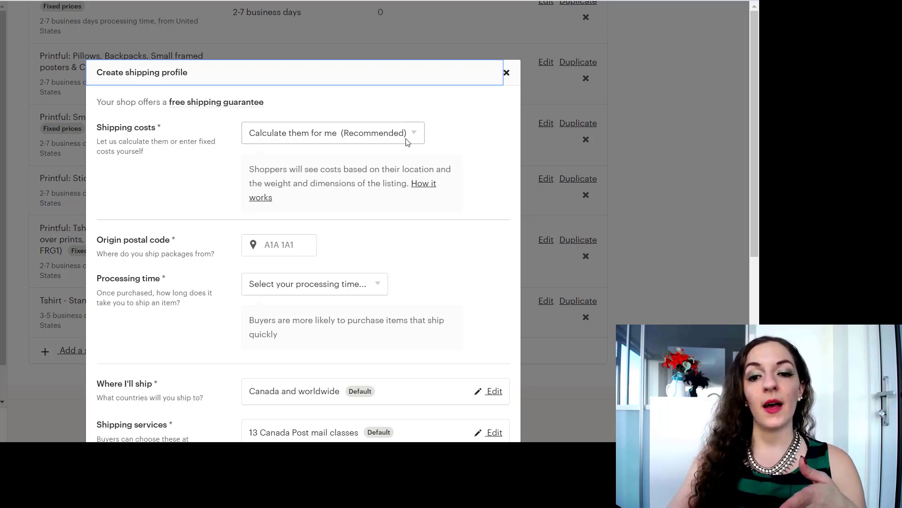
{"action": "mouse_move", "coordinate": [331, 157]}
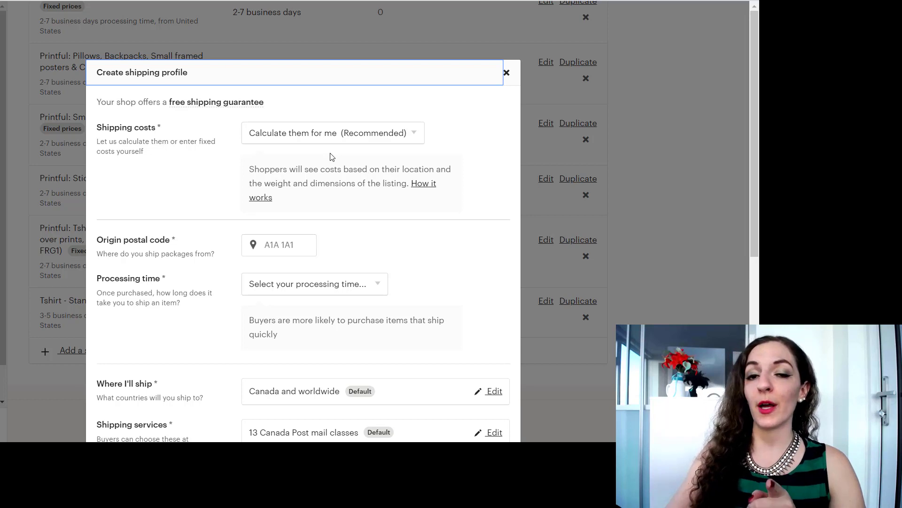
{"action": "left_click", "coordinate": [332, 132]}
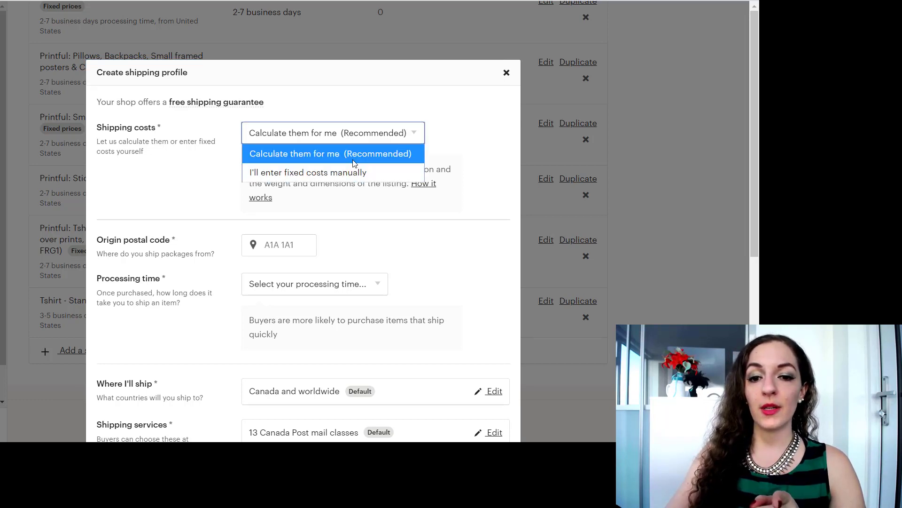
{"action": "mouse_move", "coordinate": [335, 161]}
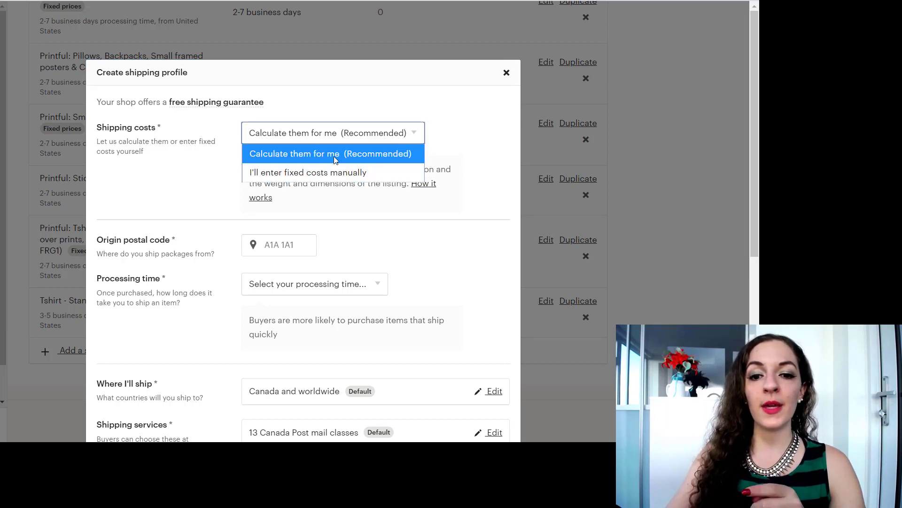
{"action": "mouse_move", "coordinate": [278, 172]}
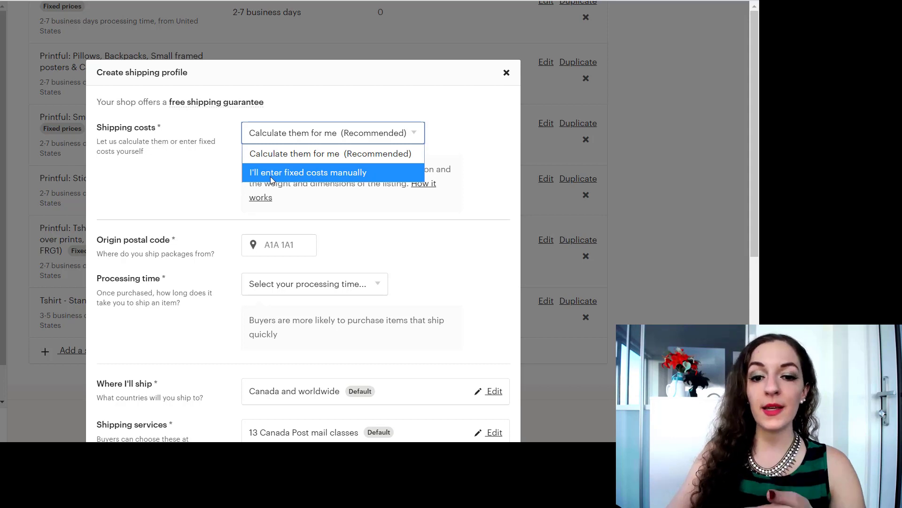
{"action": "left_click", "coordinate": [307, 172]}
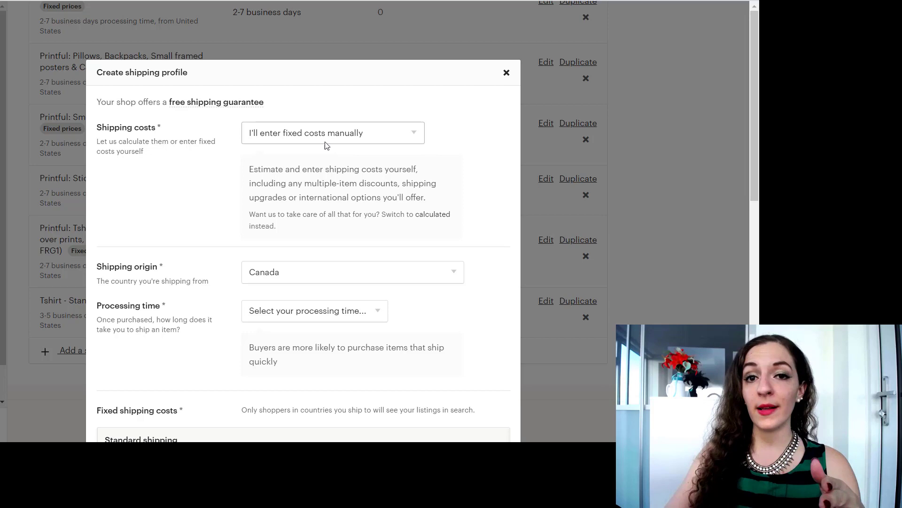
{"action": "mouse_move", "coordinate": [339, 129]}
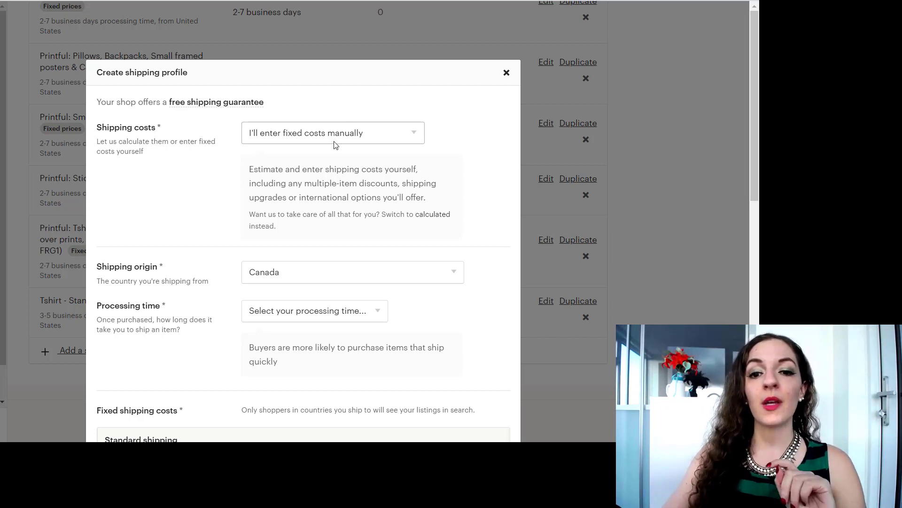
{"action": "left_click", "coordinate": [333, 132]}
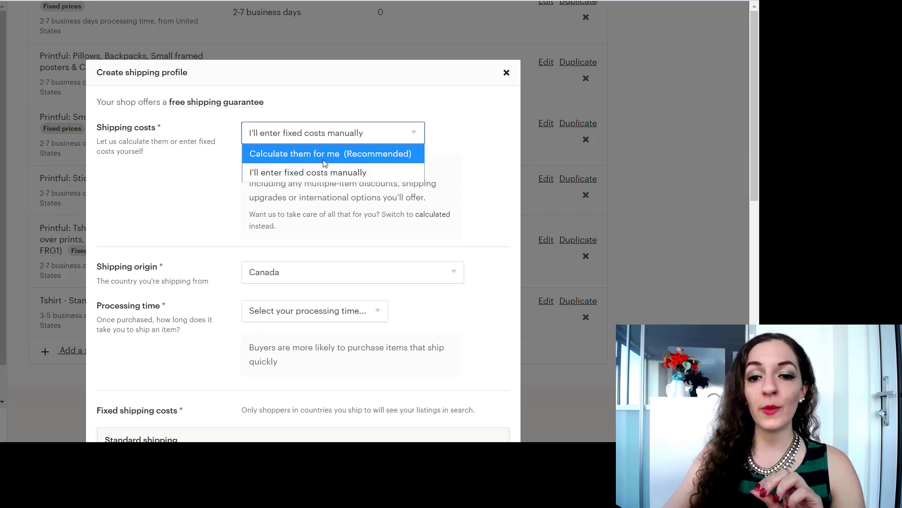
{"action": "mouse_move", "coordinate": [317, 163]}
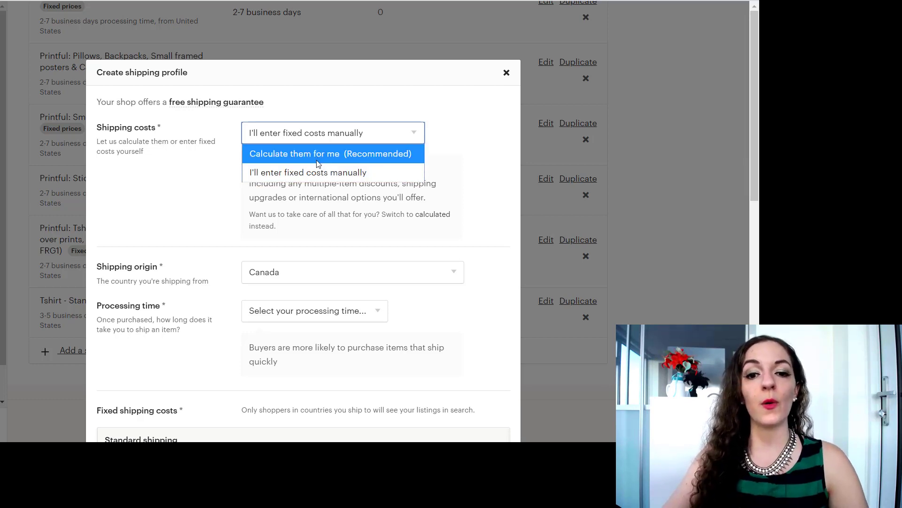
{"action": "left_click", "coordinate": [330, 153]}
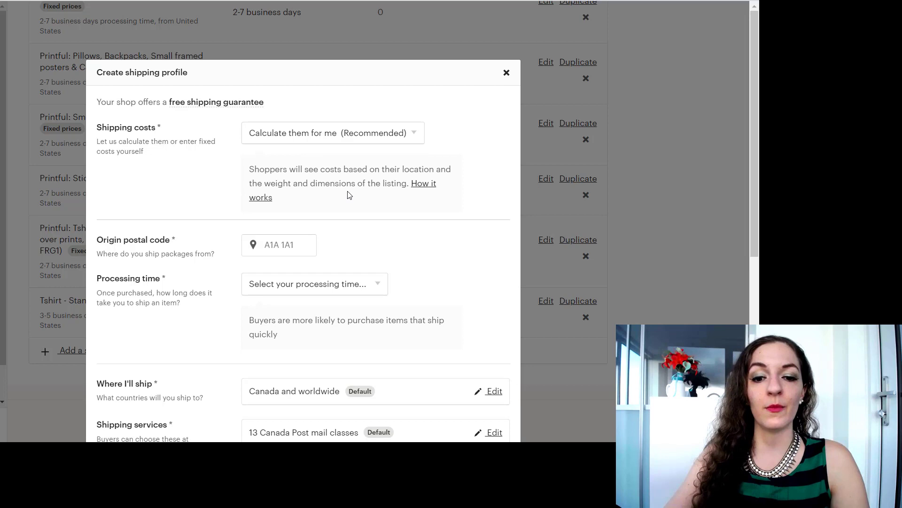
{"action": "scroll", "scroll_direction": "down", "scroll_amount": 3}
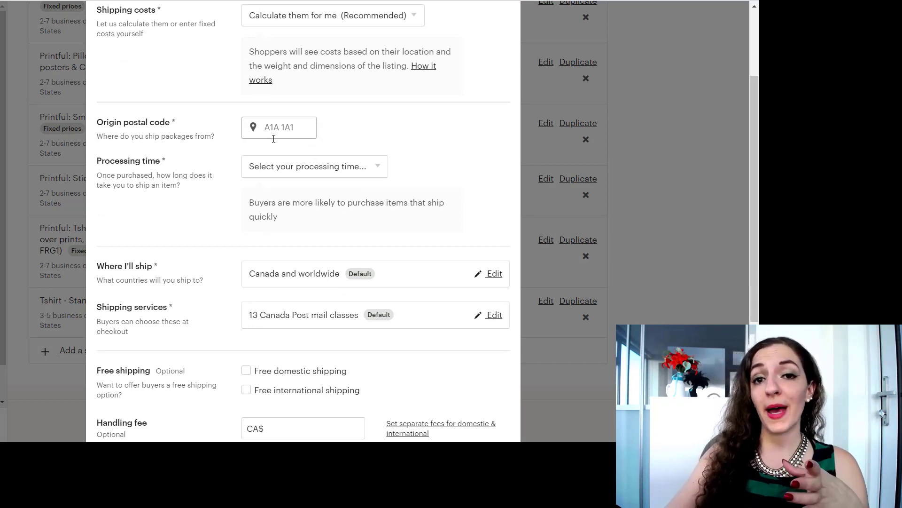
{"action": "left_click", "coordinate": [314, 166]}
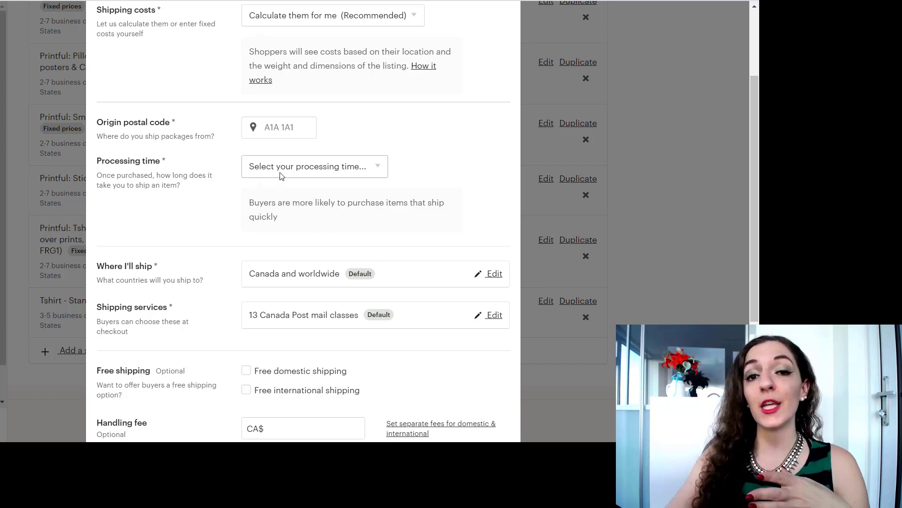
{"action": "mouse_move", "coordinate": [285, 176]}
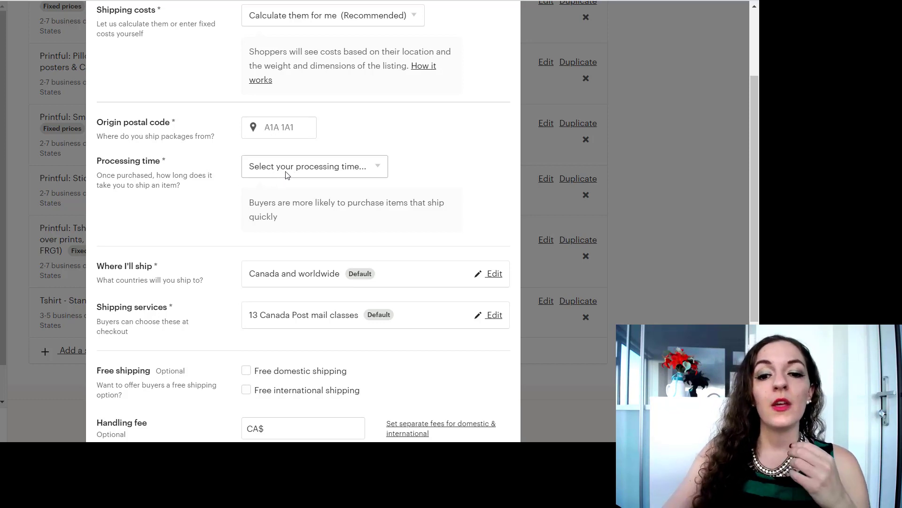
{"action": "mouse_move", "coordinate": [307, 247]}
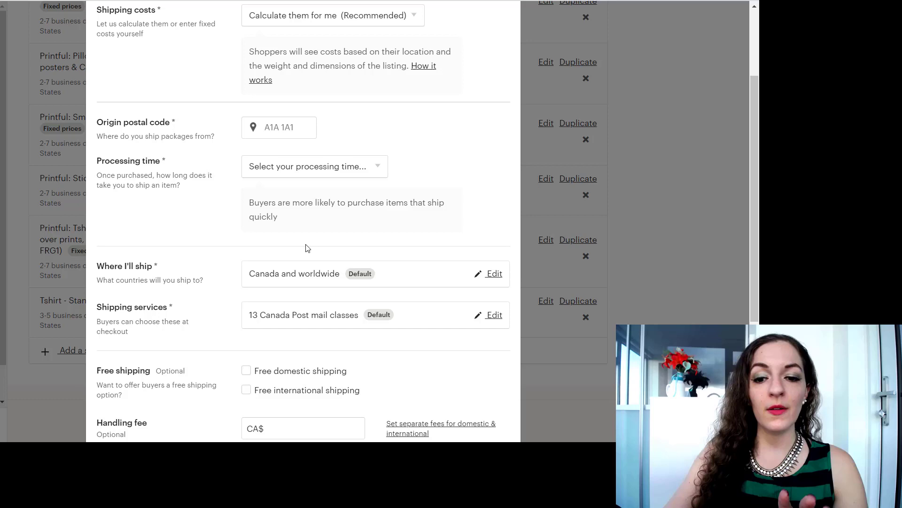
{"action": "scroll", "scroll_direction": "down", "scroll_amount": 3}
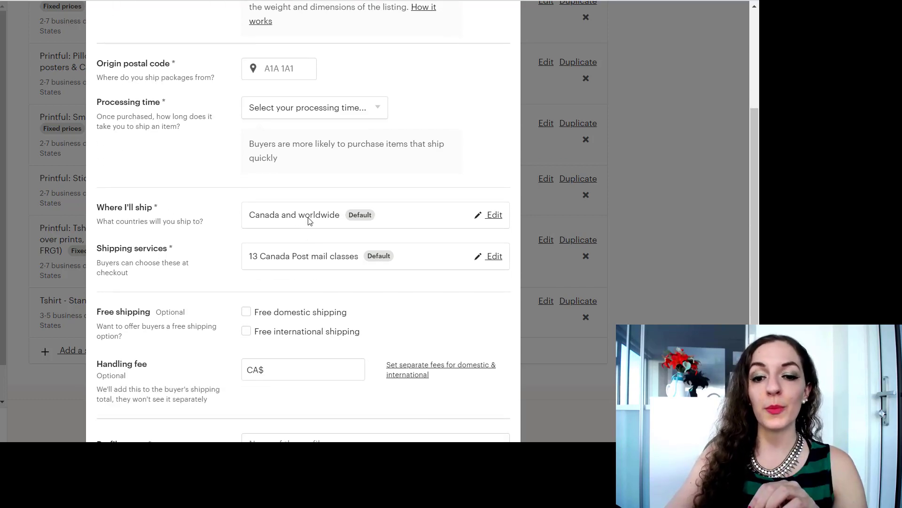
{"action": "mouse_move", "coordinate": [353, 221]}
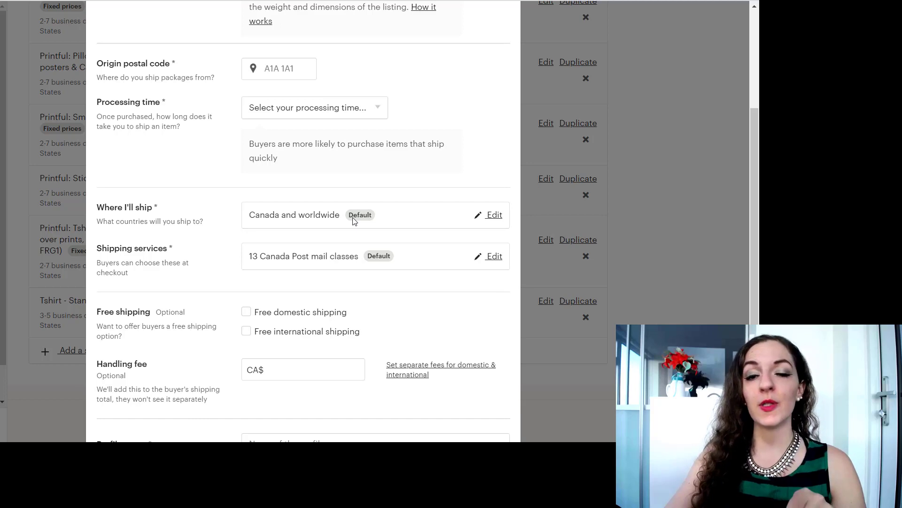
{"action": "mouse_move", "coordinate": [349, 212]}
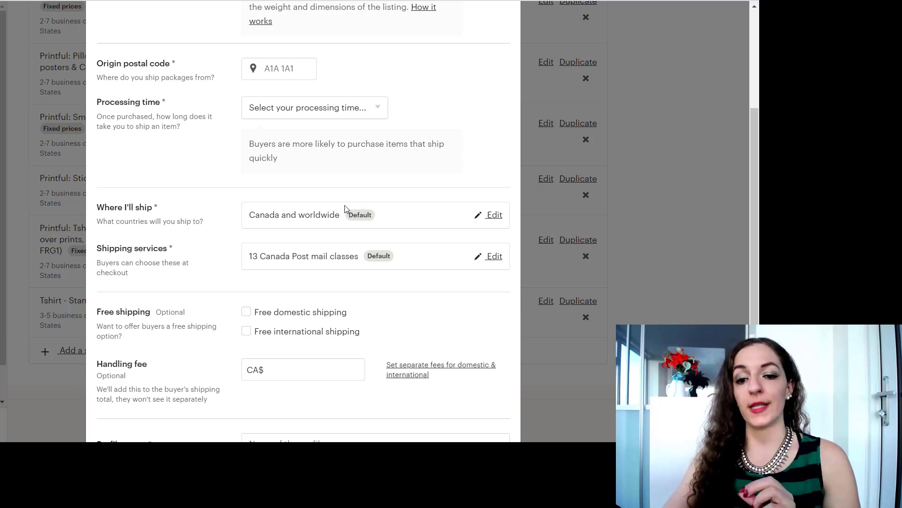
{"action": "mouse_move", "coordinate": [496, 209]}
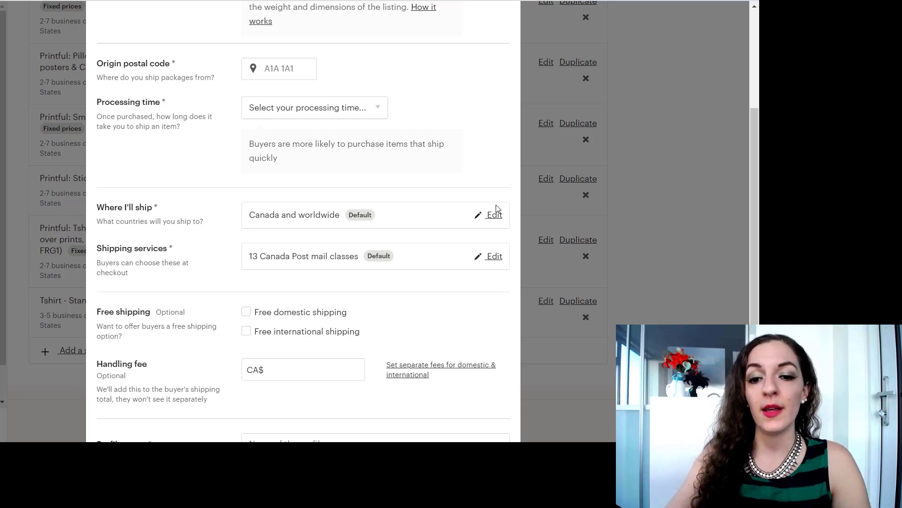
Step: Untick All countries and expand North America so only Canada remains selected
{"action": "left_click", "coordinate": [494, 214]}
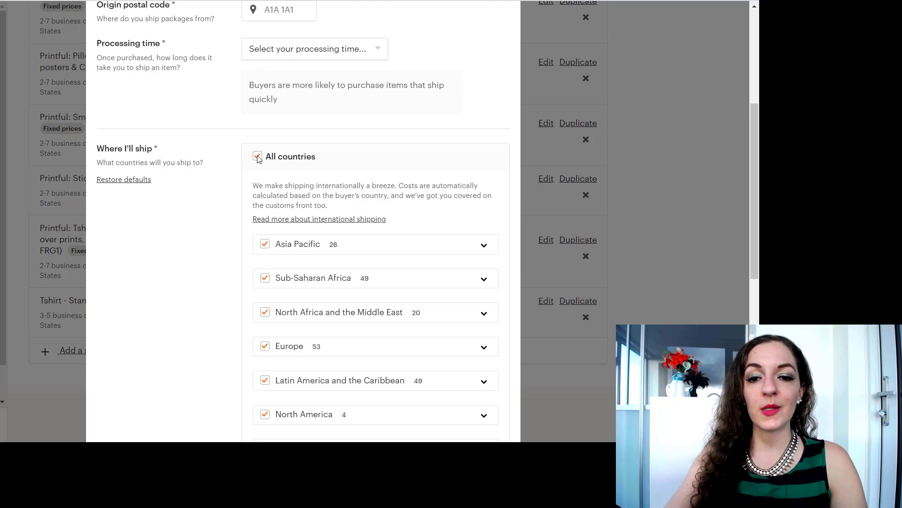
{"action": "left_click", "coordinate": [258, 156]}
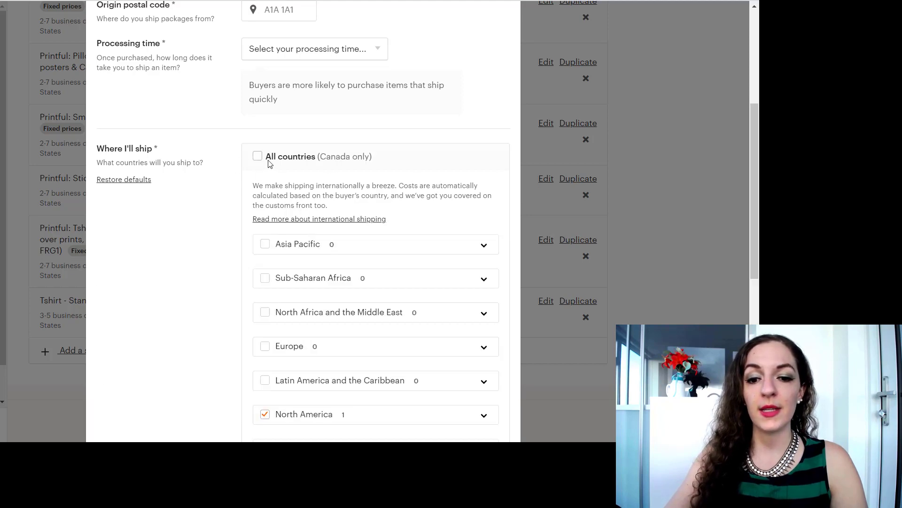
{"action": "scroll", "scroll_direction": "down", "scroll_amount": 3}
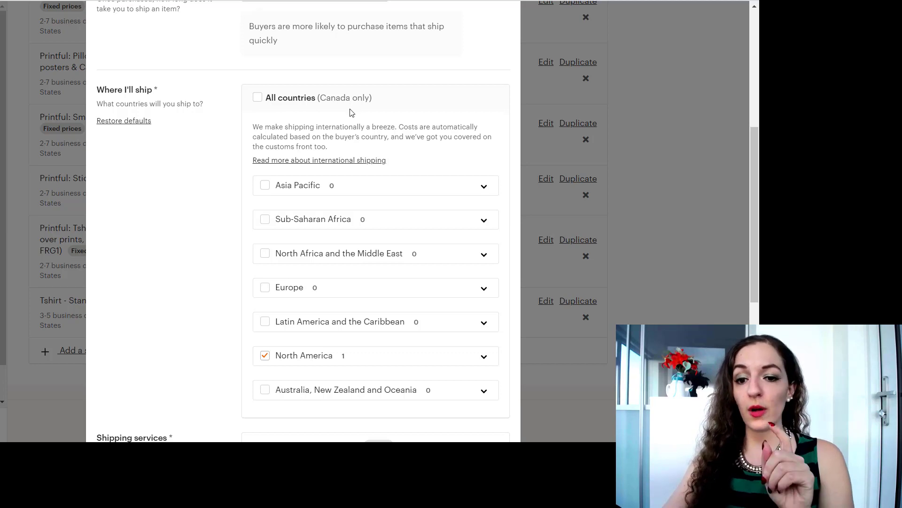
{"action": "scroll", "scroll_direction": "down", "scroll_amount": 3}
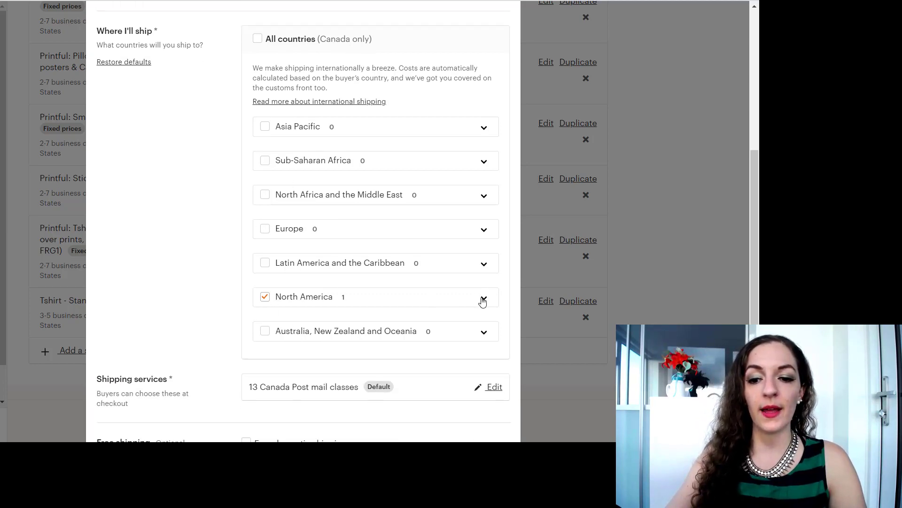
{"action": "left_click", "coordinate": [483, 296]}
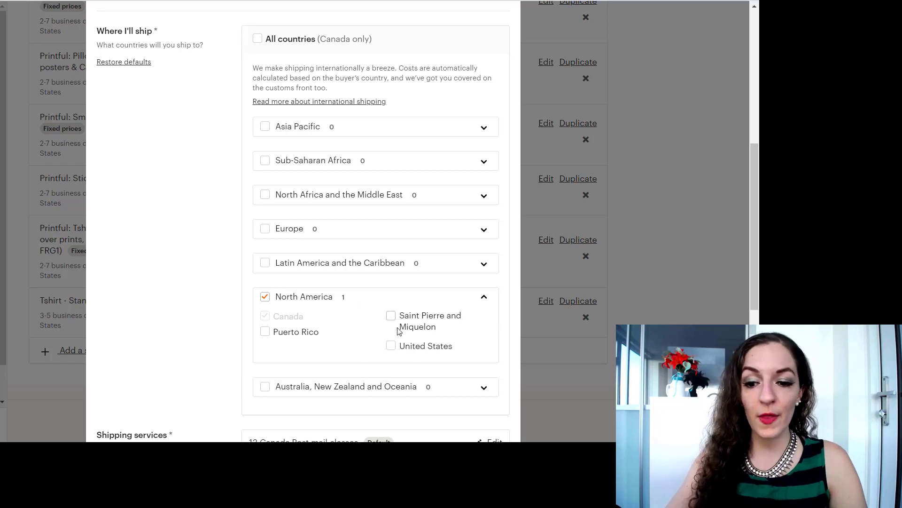
{"action": "mouse_move", "coordinate": [460, 294]}
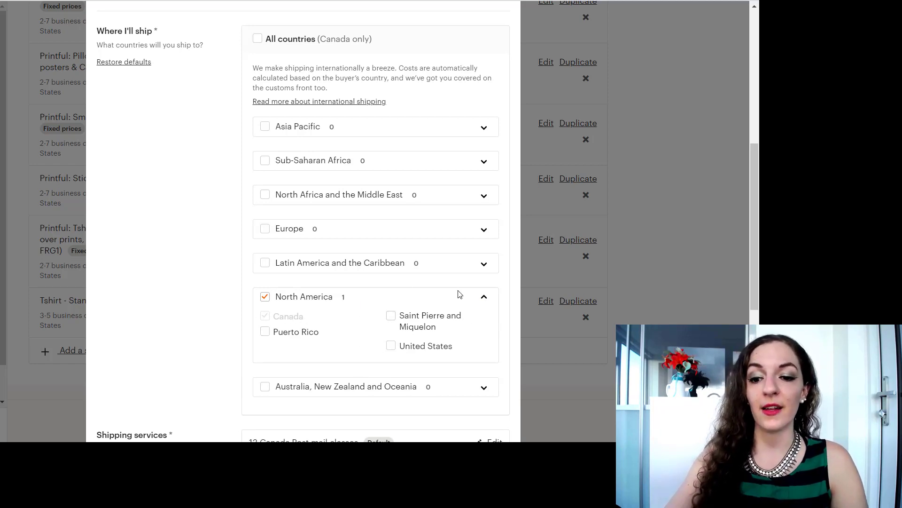
{"action": "scroll", "scroll_direction": "up", "scroll_amount": 3}
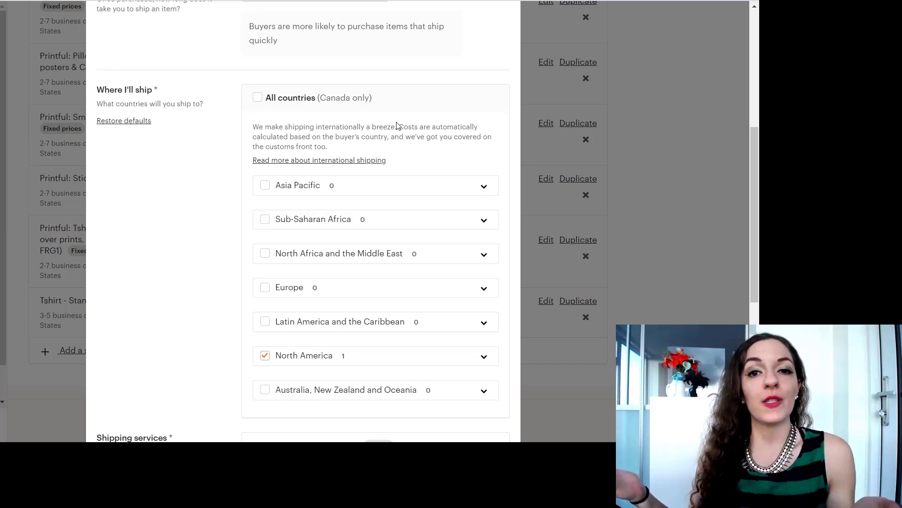
{"action": "mouse_move", "coordinate": [398, 76]}
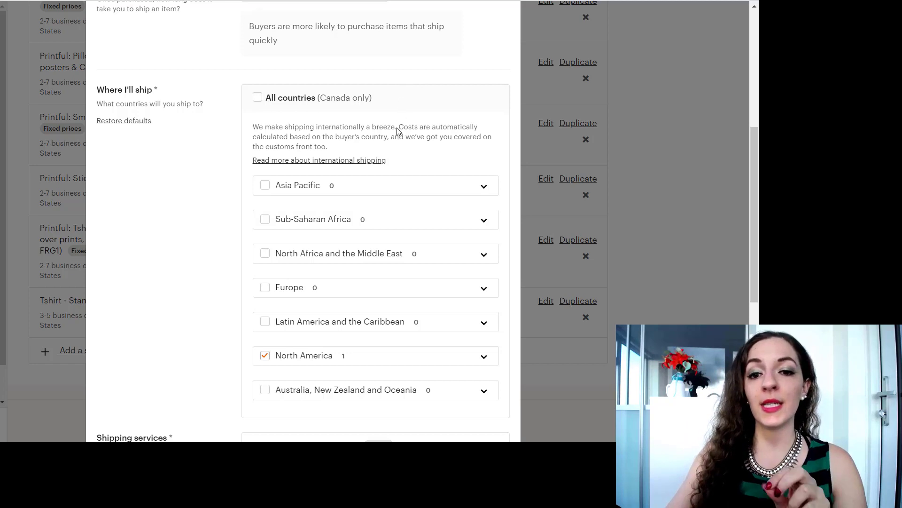
{"action": "mouse_move", "coordinate": [213, 208]}
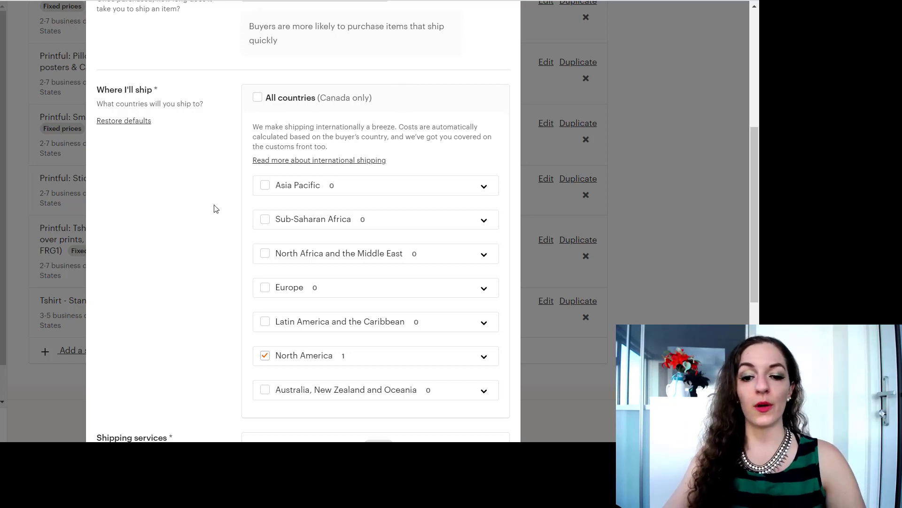
{"action": "scroll", "scroll_direction": "down", "scroll_amount": 3}
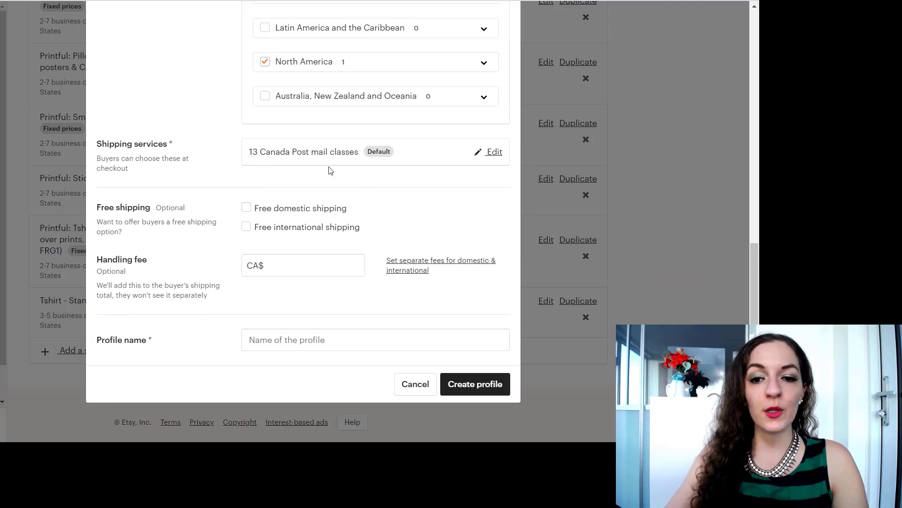
{"action": "mouse_move", "coordinate": [477, 158]}
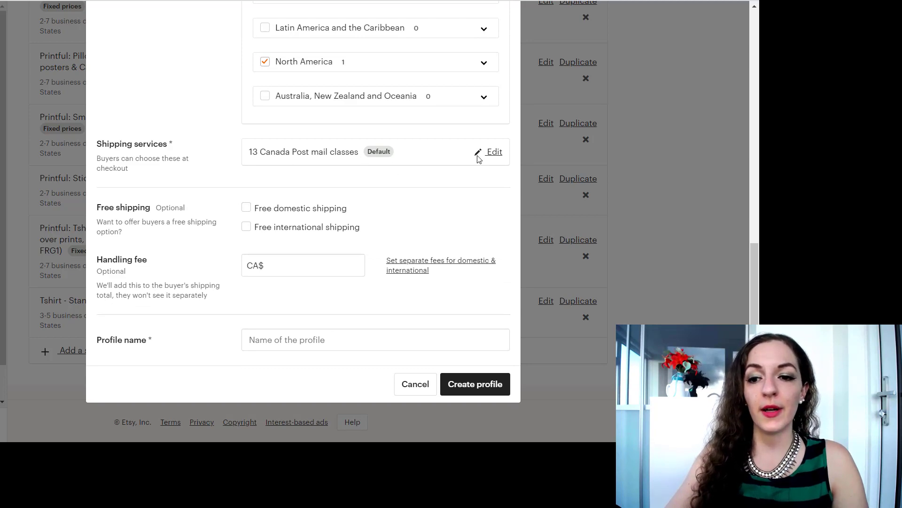
Step: Review the checked Canada Post domestic, USA and international mail classes offered at checkout
{"action": "left_click", "coordinate": [493, 151]}
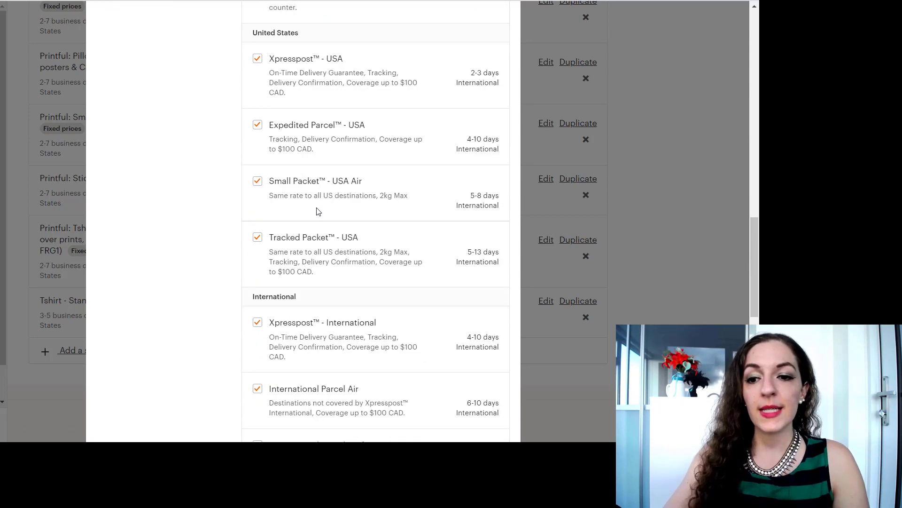
{"action": "scroll", "scroll_direction": "up", "scroll_amount": 3}
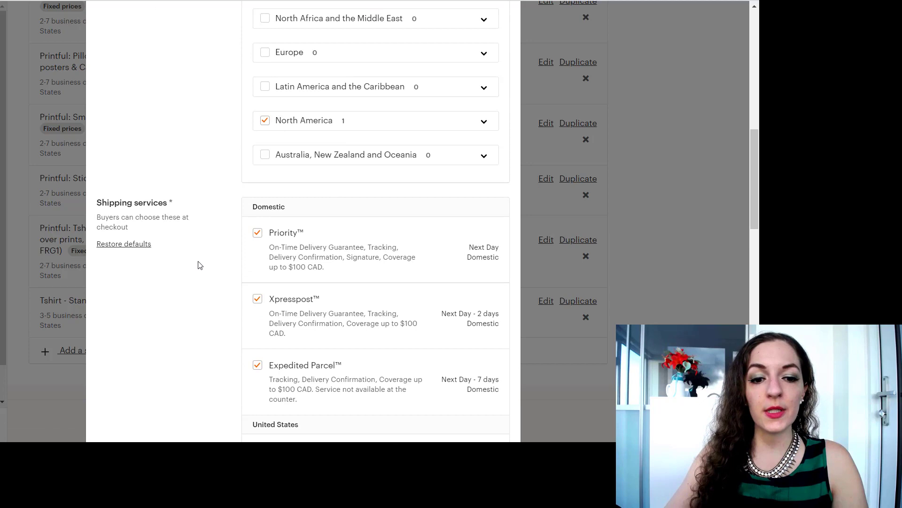
{"action": "scroll", "scroll_direction": "down", "scroll_amount": 3}
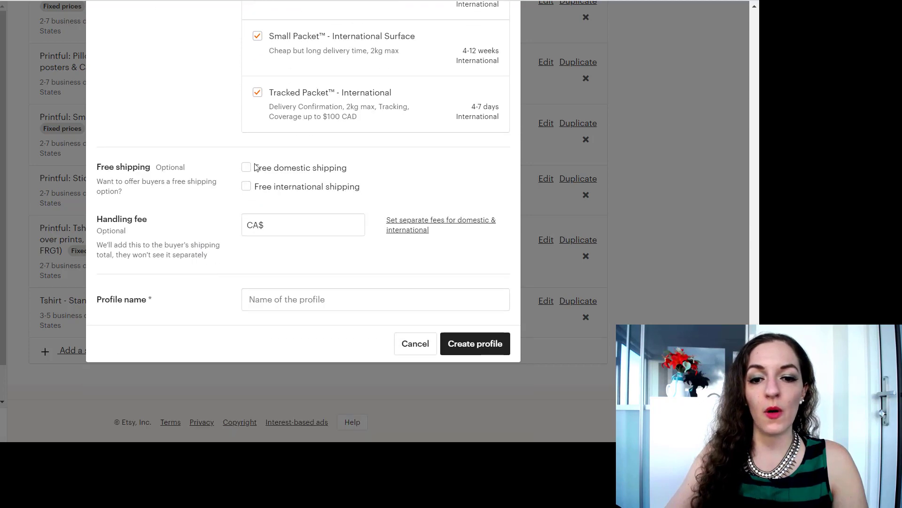
{"action": "mouse_move", "coordinate": [153, 238]}
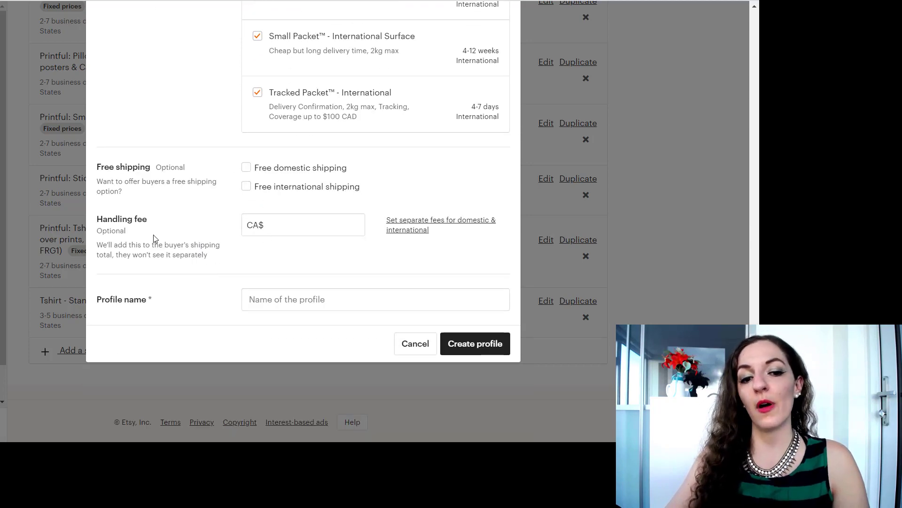
{"action": "mouse_move", "coordinate": [124, 235]}
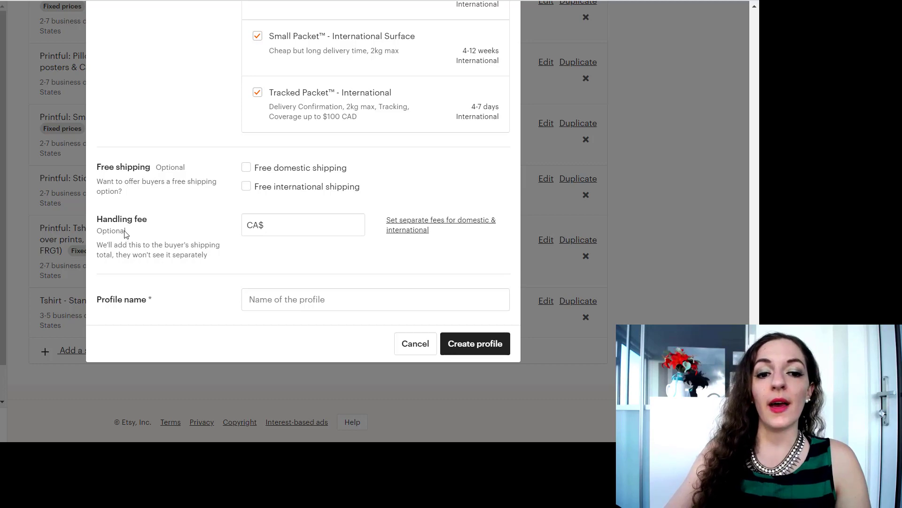
{"action": "mouse_move", "coordinate": [127, 214]}
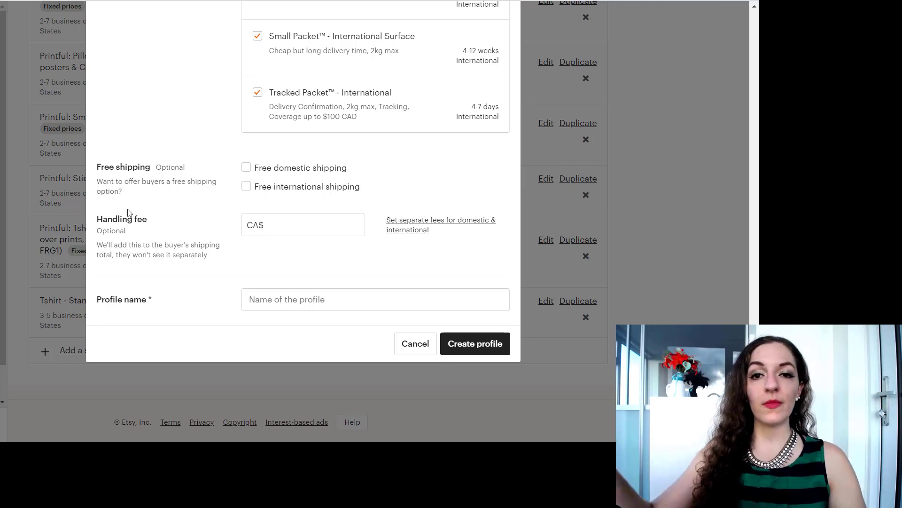
{"action": "scroll", "scroll_direction": "up", "scroll_amount": 3}
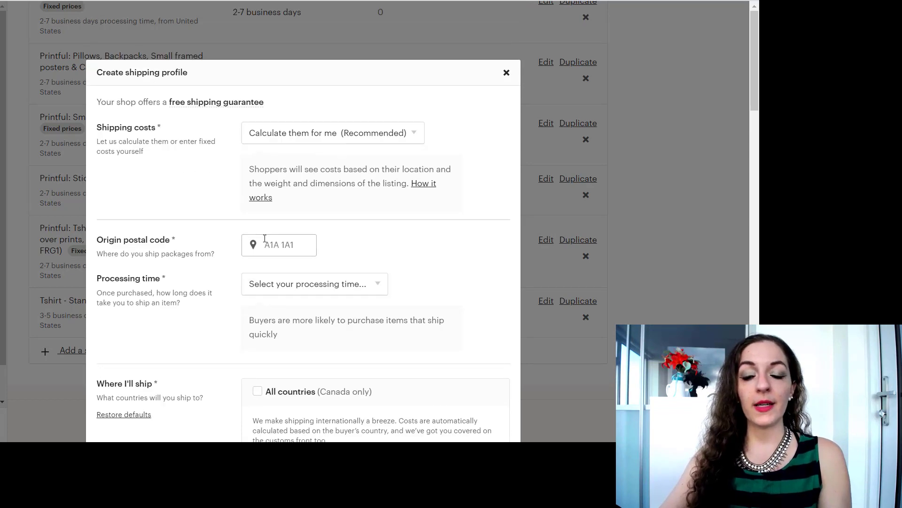
{"action": "scroll", "scroll_direction": "down", "scroll_amount": 3}
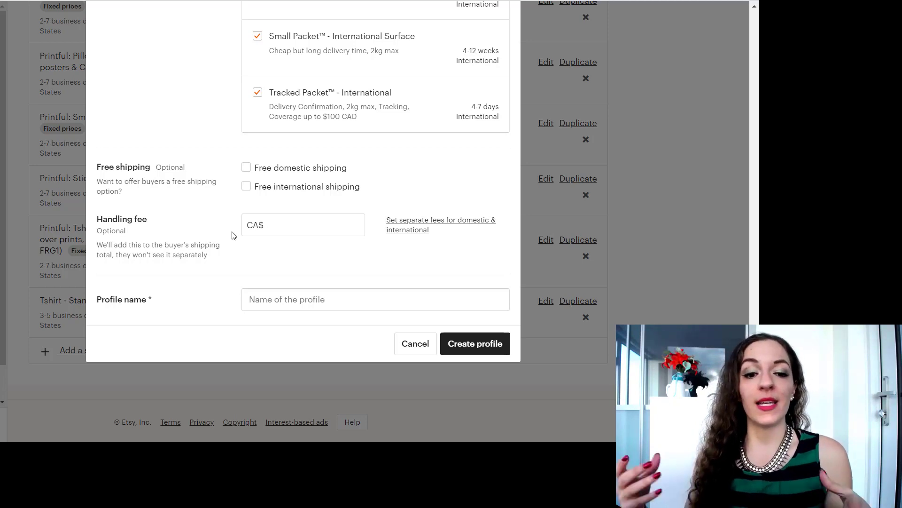
{"action": "mouse_move", "coordinate": [337, 214]}
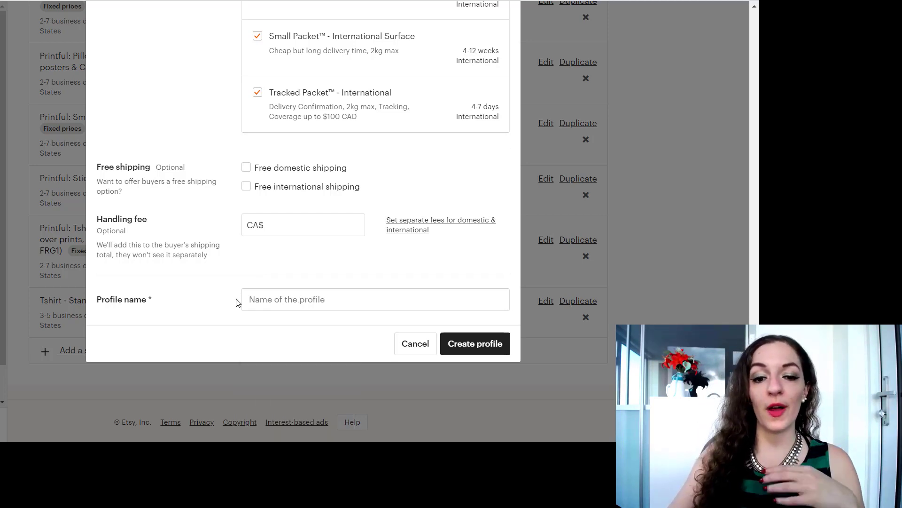
Step: Switch Shipping costs to 'I'll enter fixed costs manually' with Canada as origin
{"action": "left_click", "coordinate": [375, 299]}
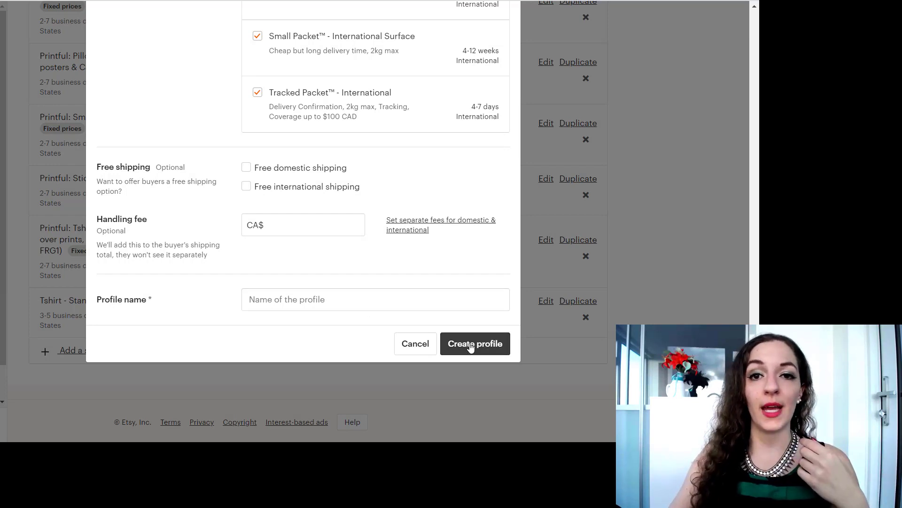
{"action": "mouse_move", "coordinate": [225, 109]}
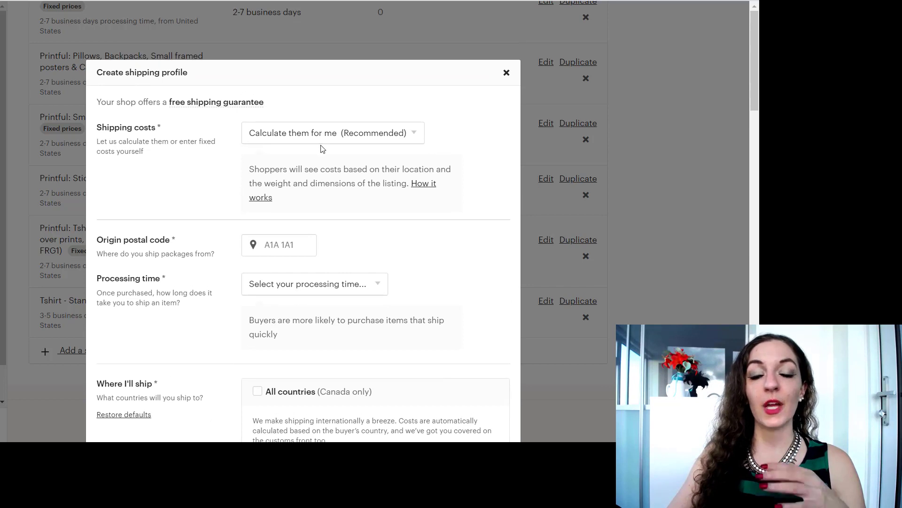
{"action": "mouse_move", "coordinate": [322, 142]}
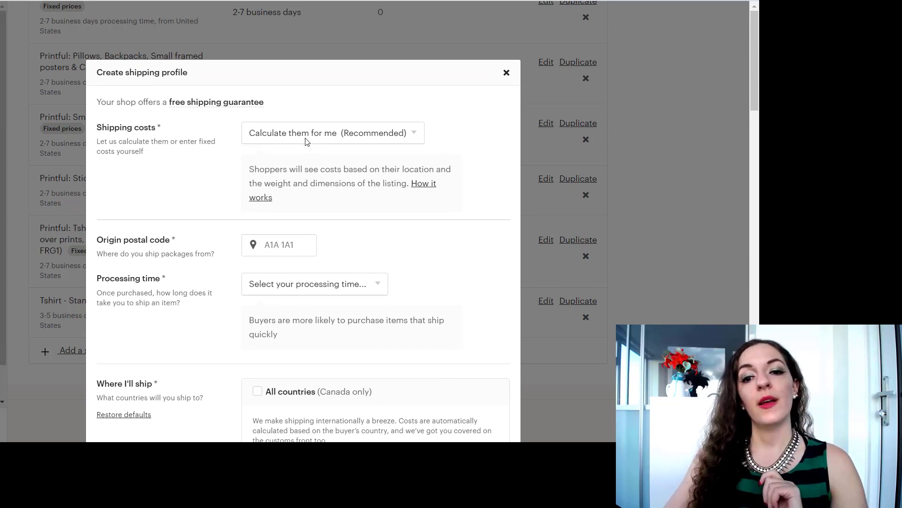
{"action": "left_click", "coordinate": [332, 133]}
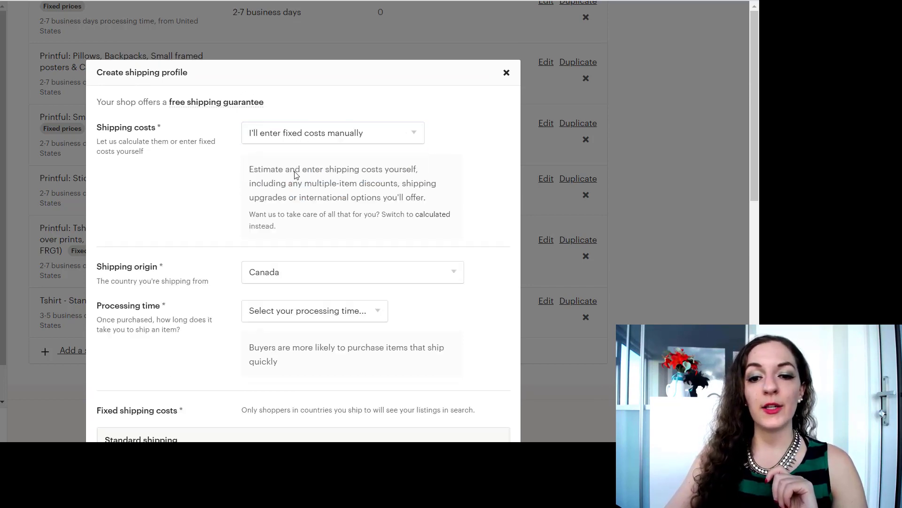
Step: Delete the Everywhere Else destination row, leaving Canada as the only destination
{"action": "scroll", "scroll_direction": "down", "scroll_amount": 3}
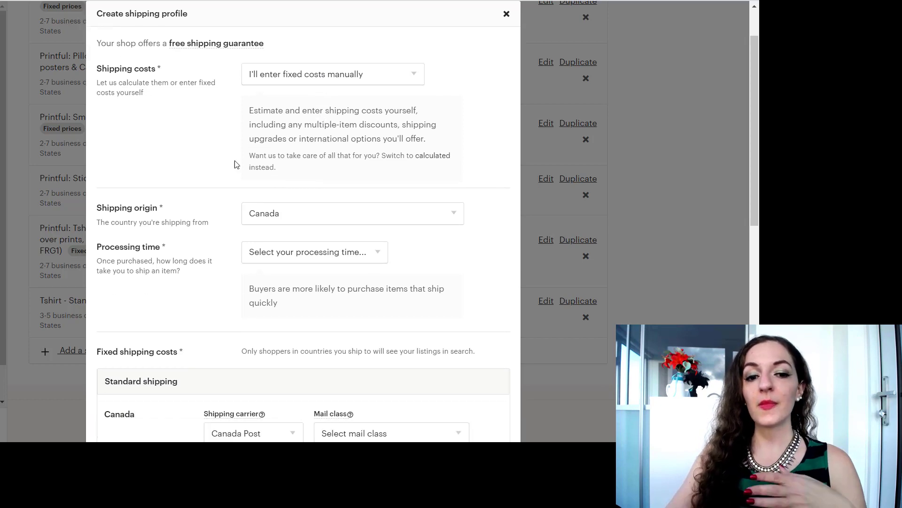
{"action": "mouse_move", "coordinate": [336, 220]}
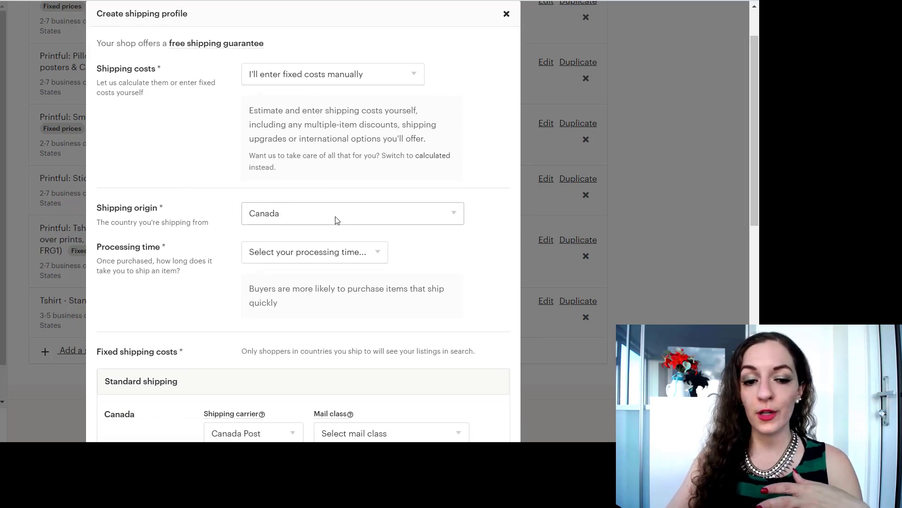
{"action": "scroll", "scroll_direction": "down", "scroll_amount": 3}
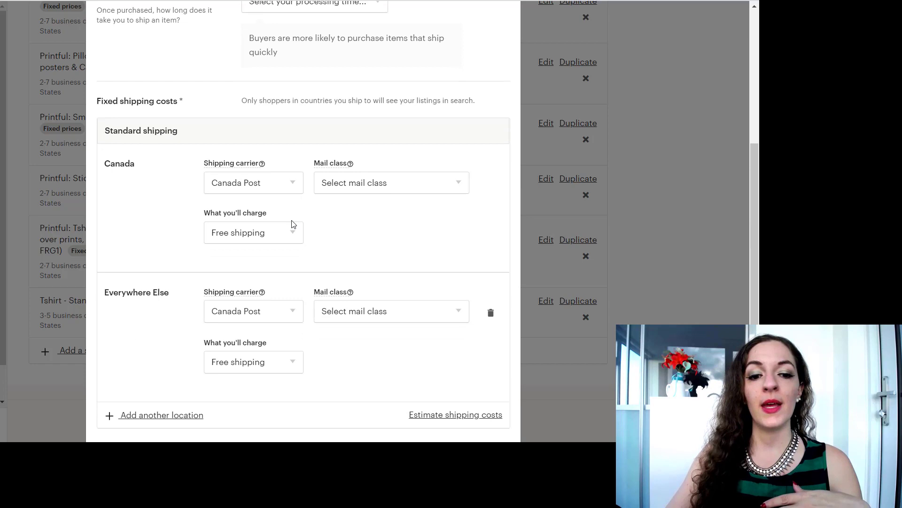
{"action": "scroll", "scroll_direction": "down", "scroll_amount": 3}
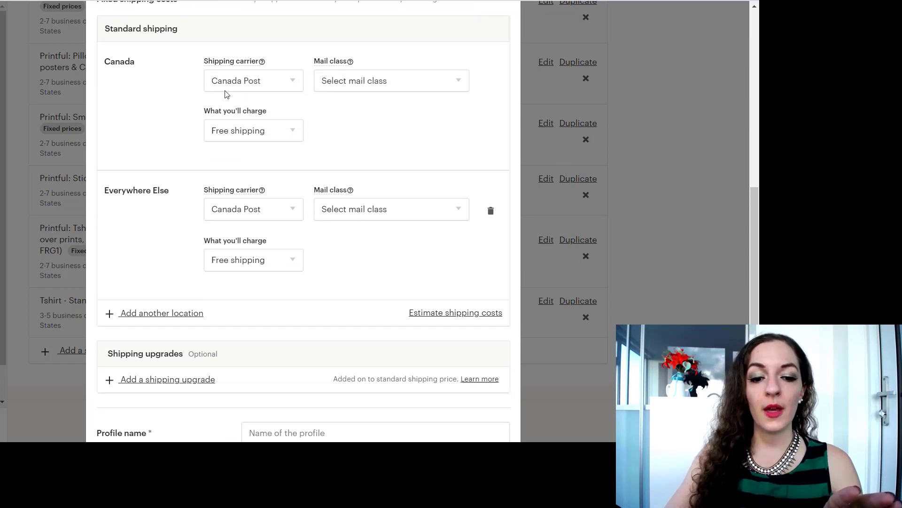
{"action": "scroll", "scroll_direction": "up", "scroll_amount": 3}
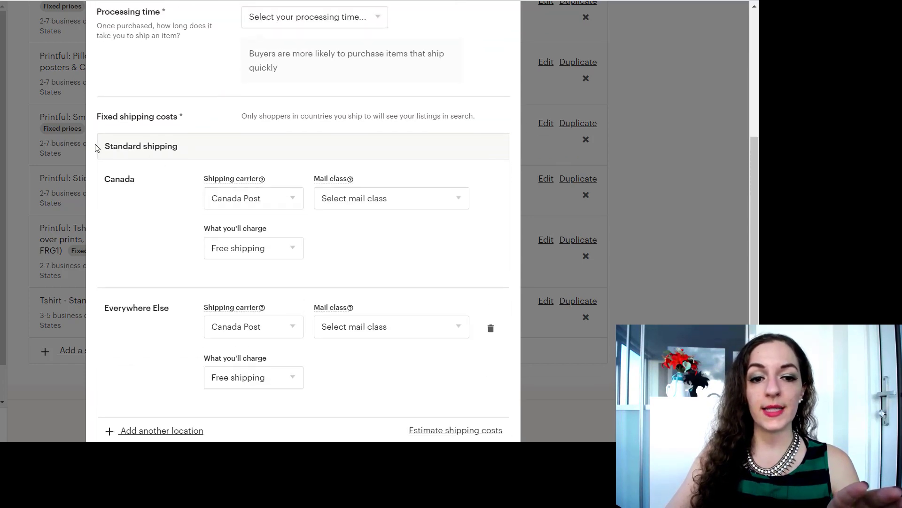
{"action": "scroll", "scroll_direction": "down", "scroll_amount": 3}
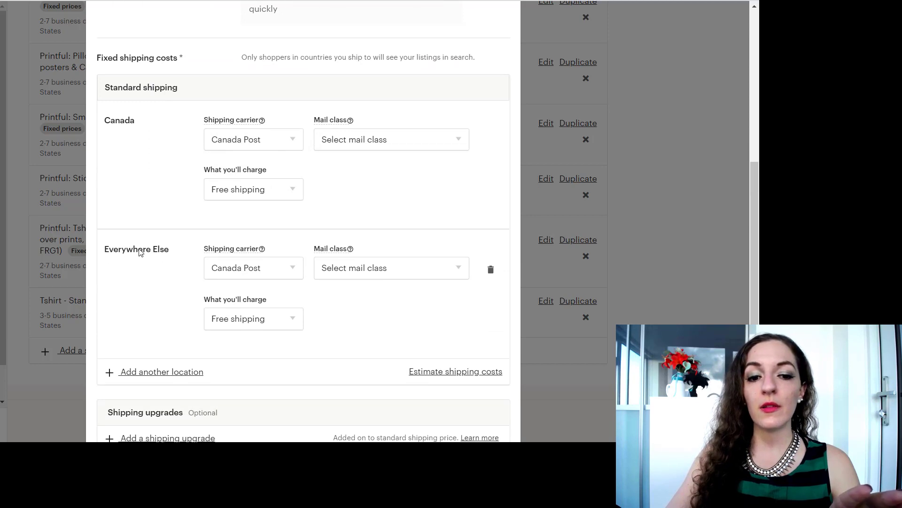
{"action": "mouse_move", "coordinate": [170, 262]}
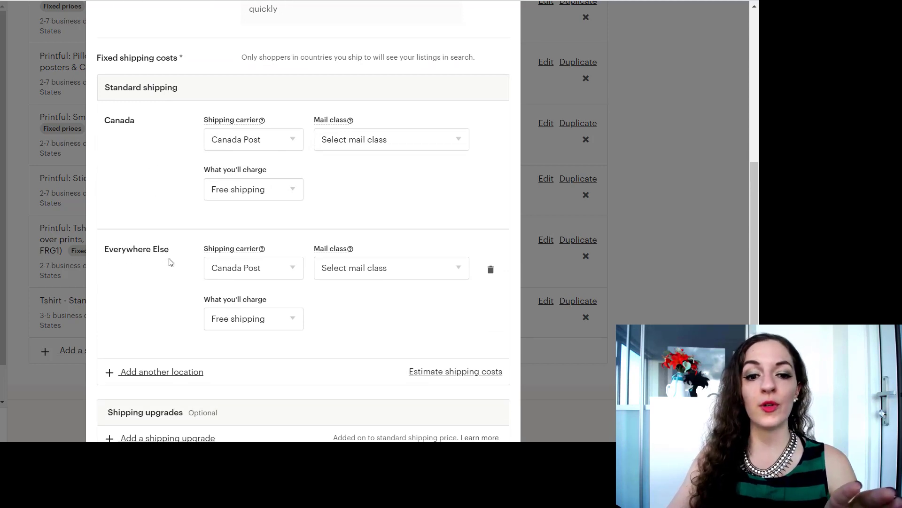
{"action": "mouse_move", "coordinate": [484, 281]}
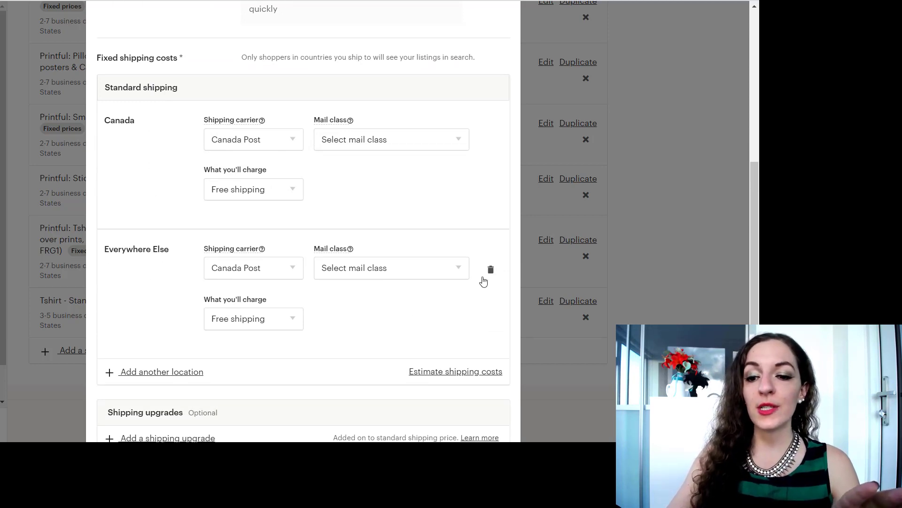
{"action": "mouse_move", "coordinate": [232, 261]}
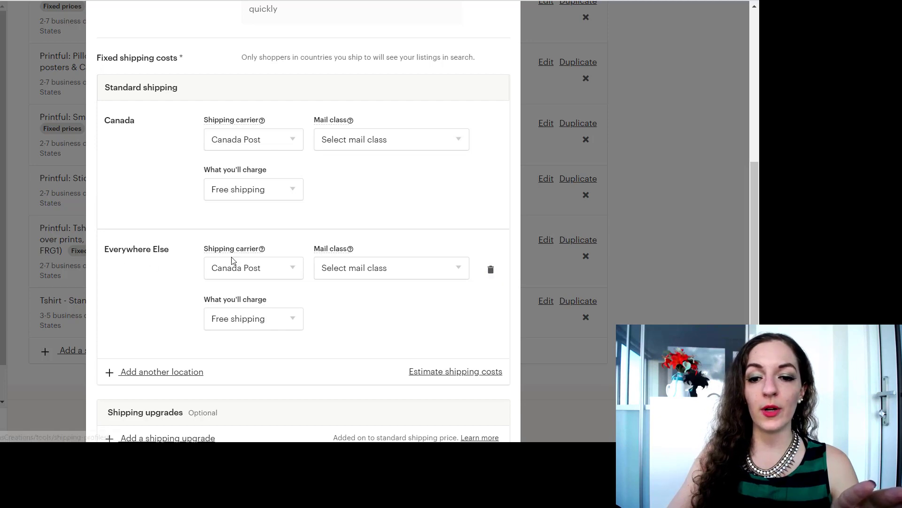
{"action": "left_click", "coordinate": [491, 269]}
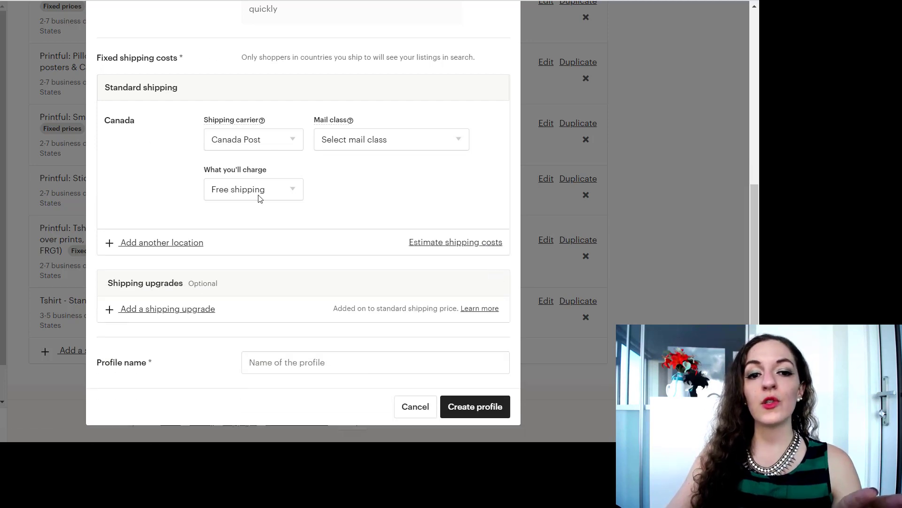
{"action": "mouse_move", "coordinate": [171, 142]}
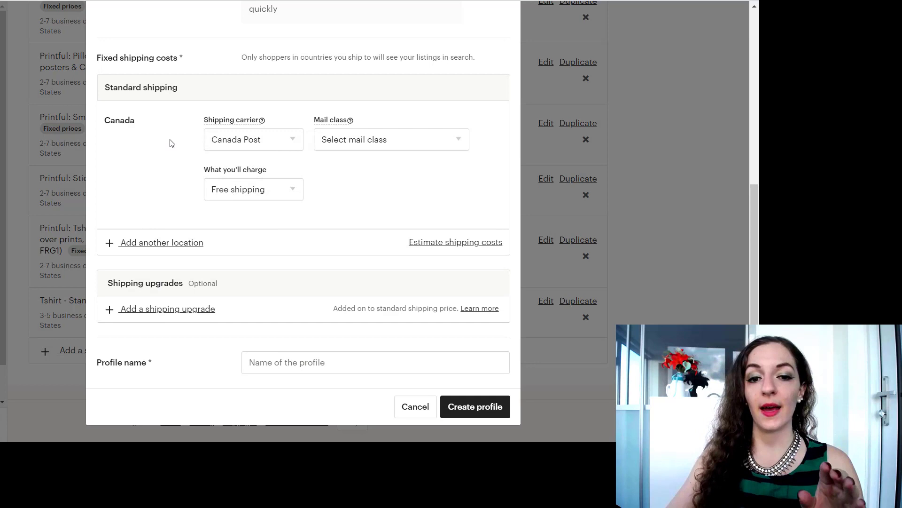
Step: Keep Canada Post, choose Regular Parcel mail class and Fixed cost charging for Canada
{"action": "left_click", "coordinate": [253, 140]}
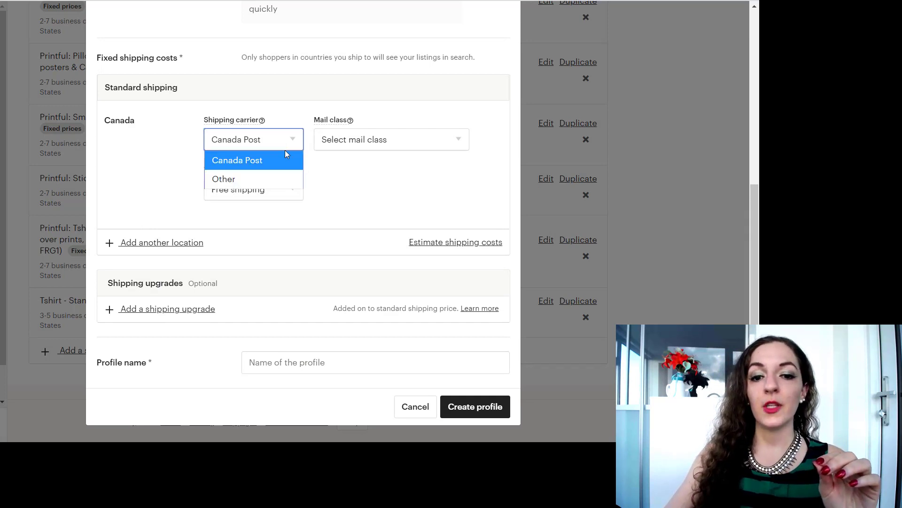
{"action": "left_click", "coordinate": [237, 159]}
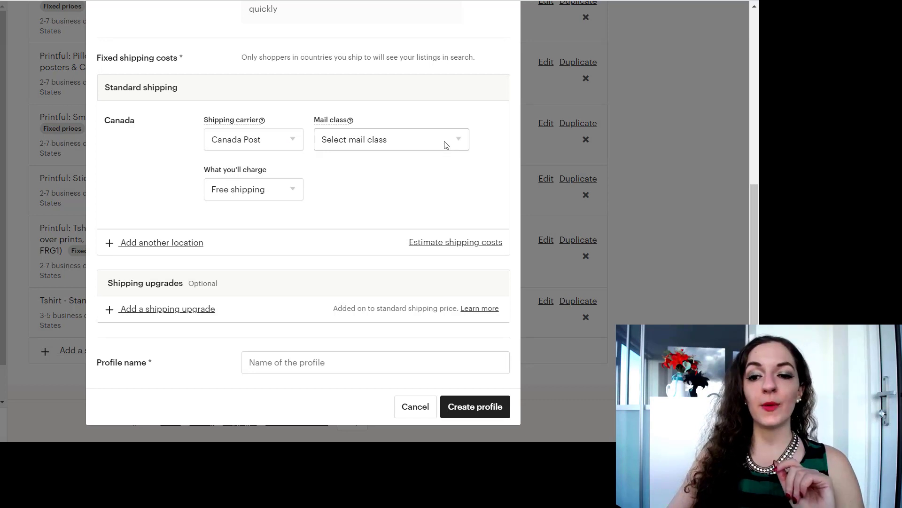
{"action": "left_click", "coordinate": [391, 139]}
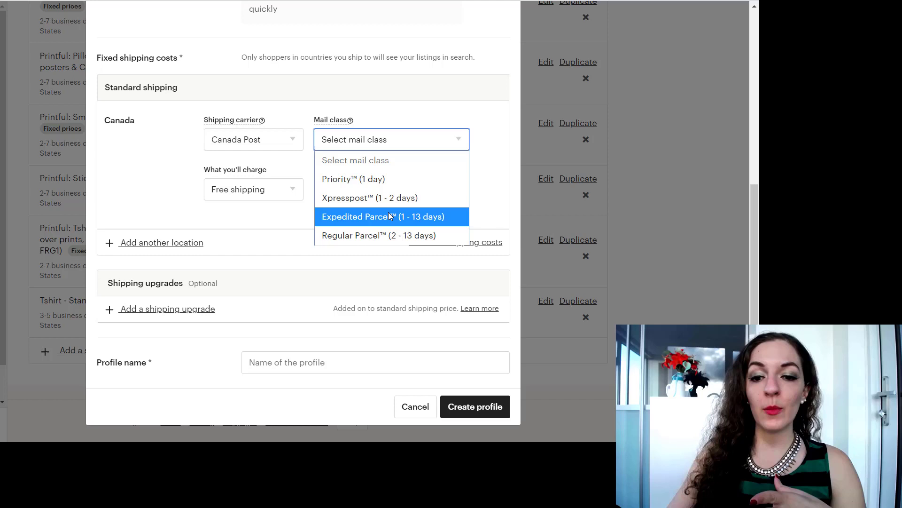
{"action": "mouse_move", "coordinate": [378, 235]}
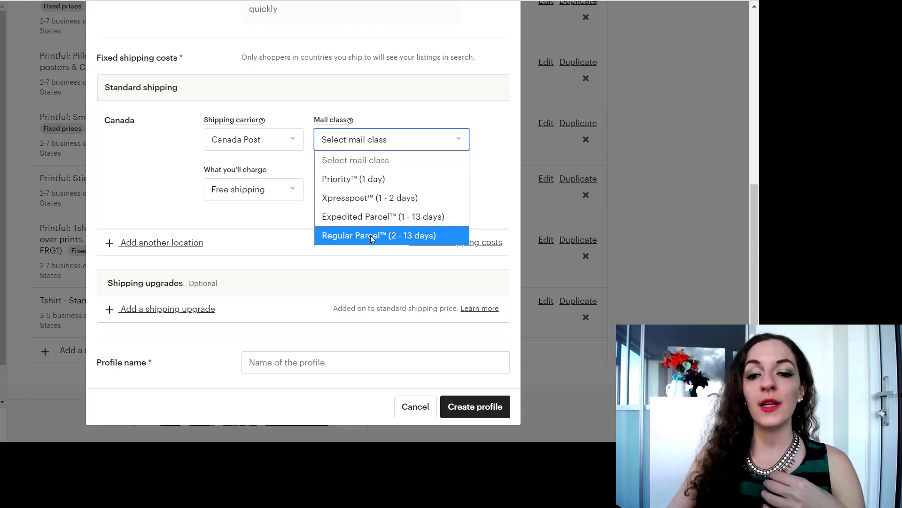
{"action": "left_click", "coordinate": [378, 235]}
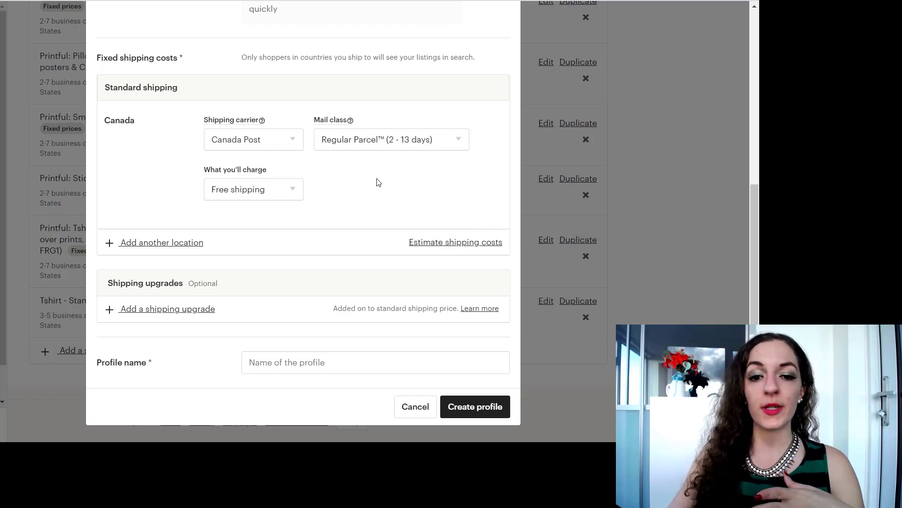
{"action": "left_click", "coordinate": [253, 189]}
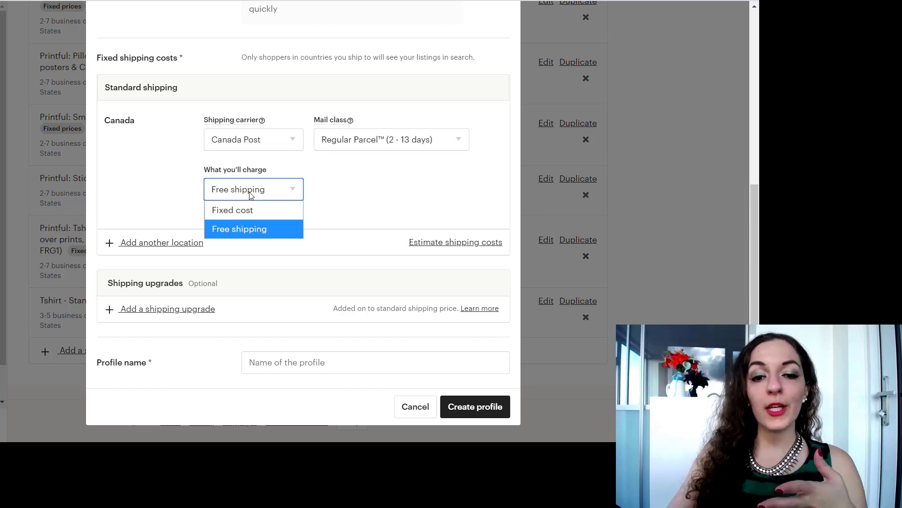
{"action": "mouse_move", "coordinate": [241, 209]}
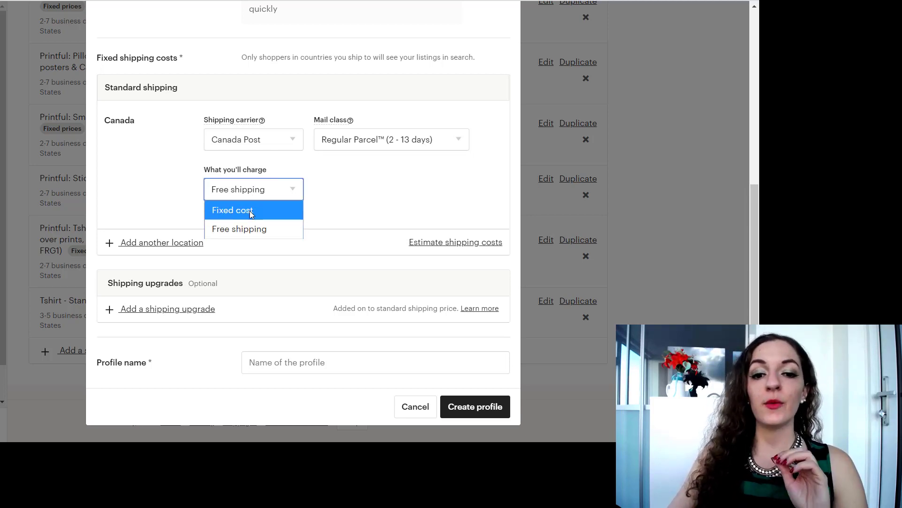
{"action": "left_click", "coordinate": [232, 210]}
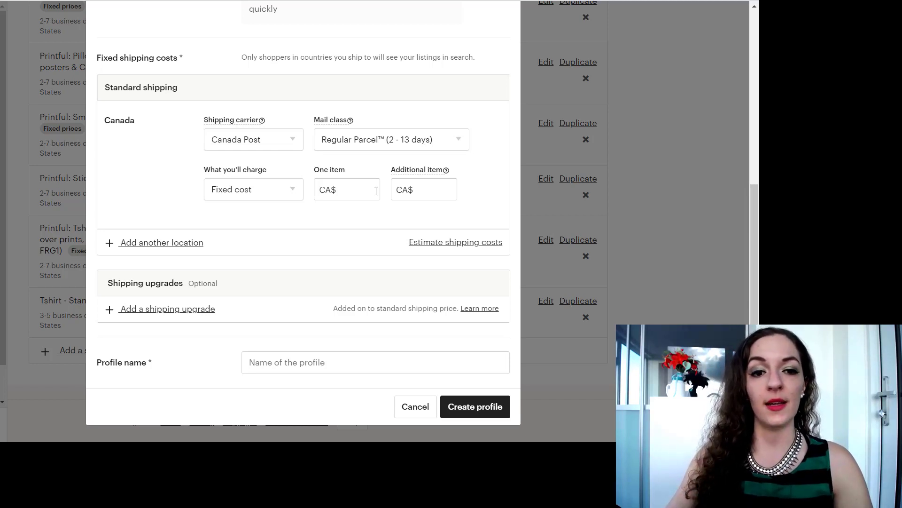
{"action": "mouse_move", "coordinate": [201, 254]}
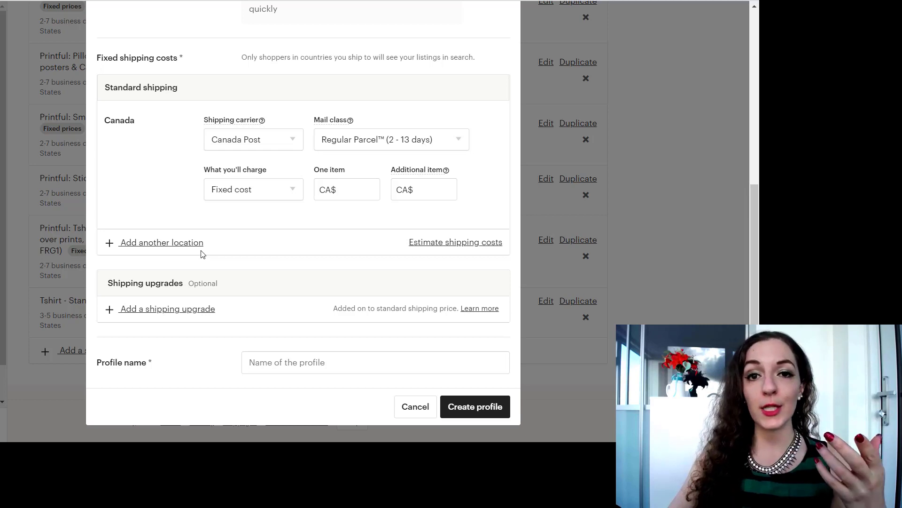
Step: Add a 1 Day shipping upgrade sent by Canada Post Priority (1 day), ready to enter its price
{"action": "left_click", "coordinate": [168, 308]}
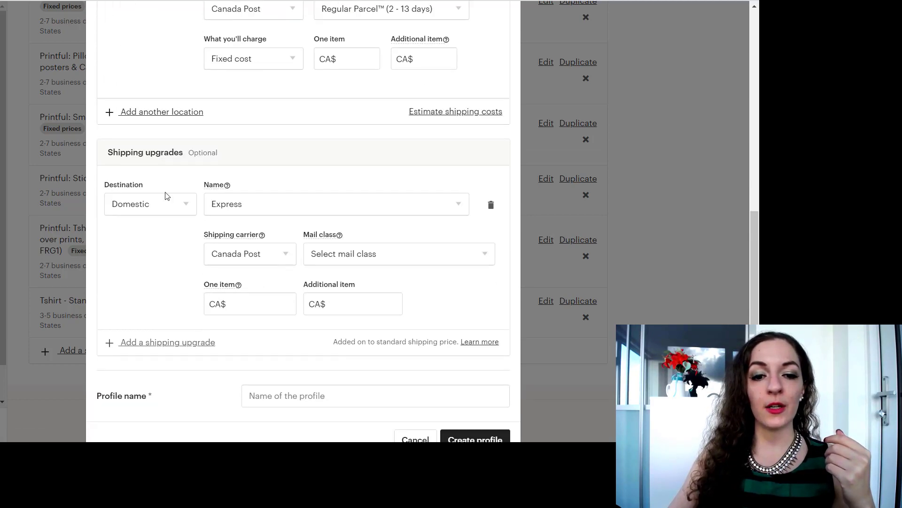
{"action": "scroll", "scroll_direction": "down", "scroll_amount": 3}
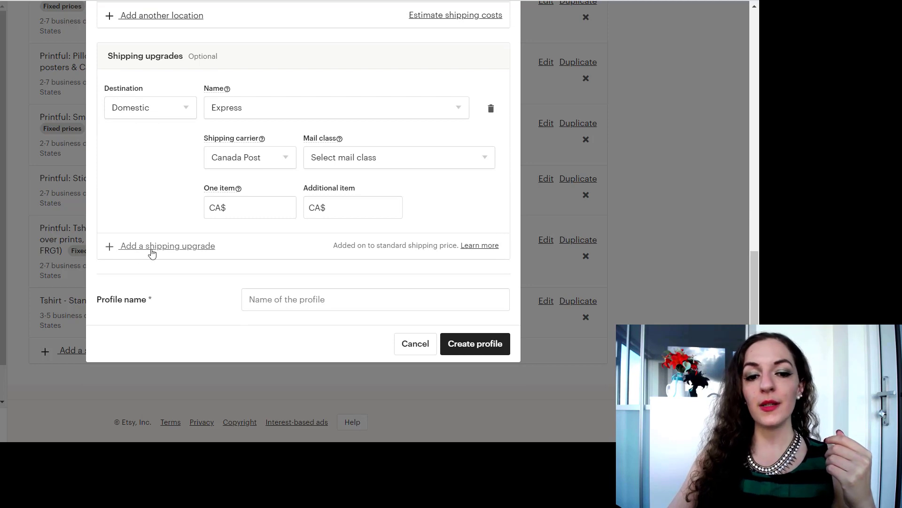
{"action": "mouse_move", "coordinate": [161, 107]}
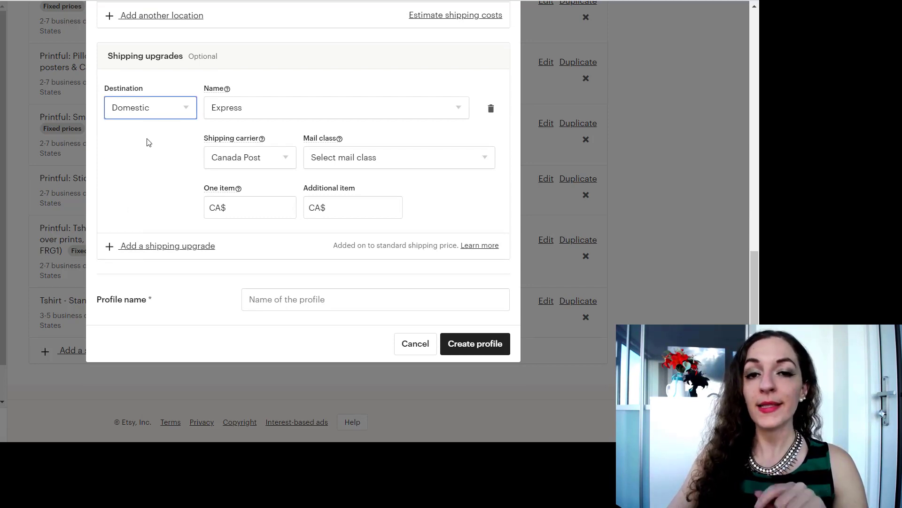
{"action": "mouse_move", "coordinate": [428, 110]}
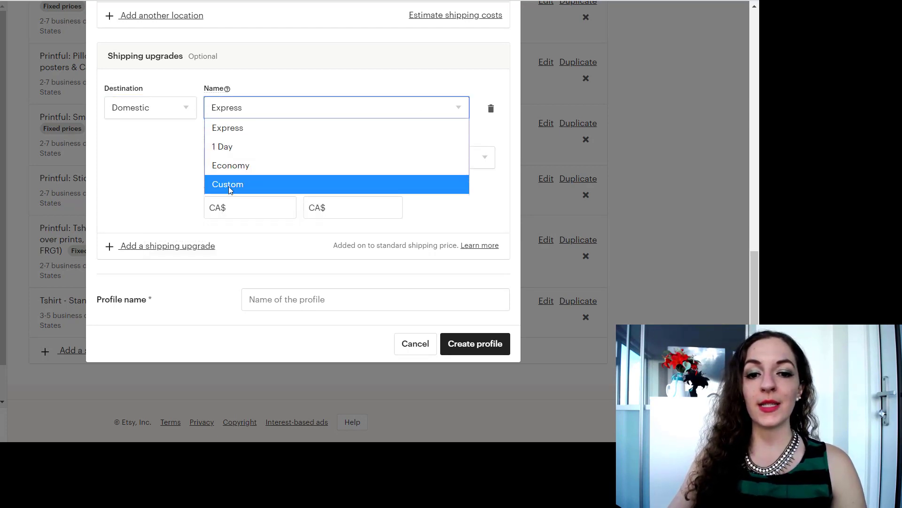
{"action": "left_click", "coordinate": [221, 147]}
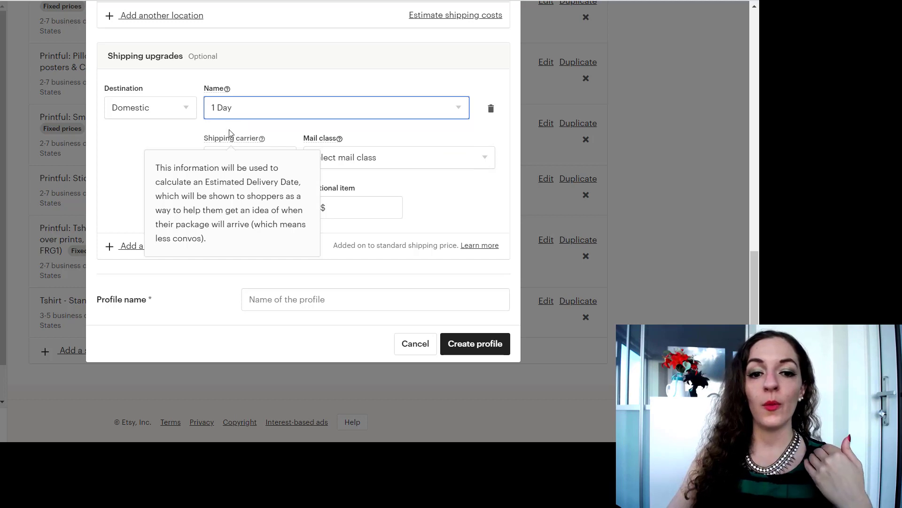
{"action": "left_click", "coordinate": [397, 157]}
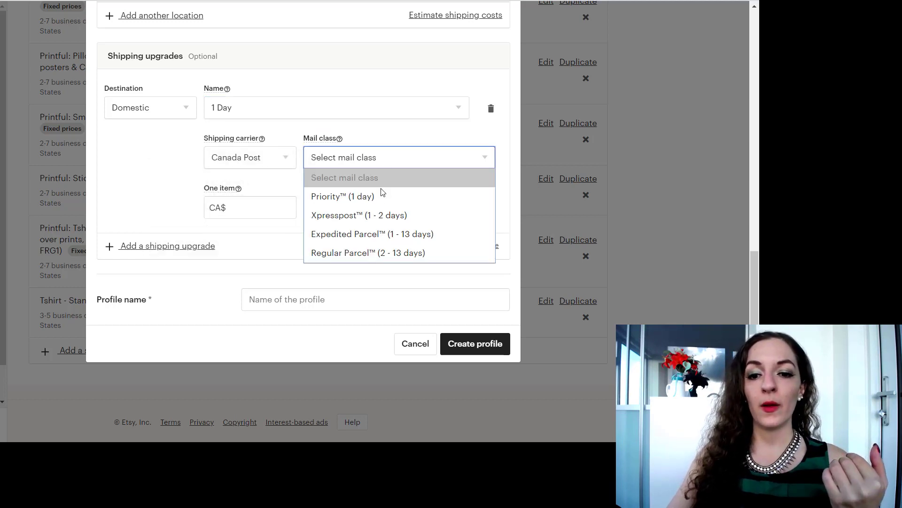
{"action": "left_click", "coordinate": [343, 197]}
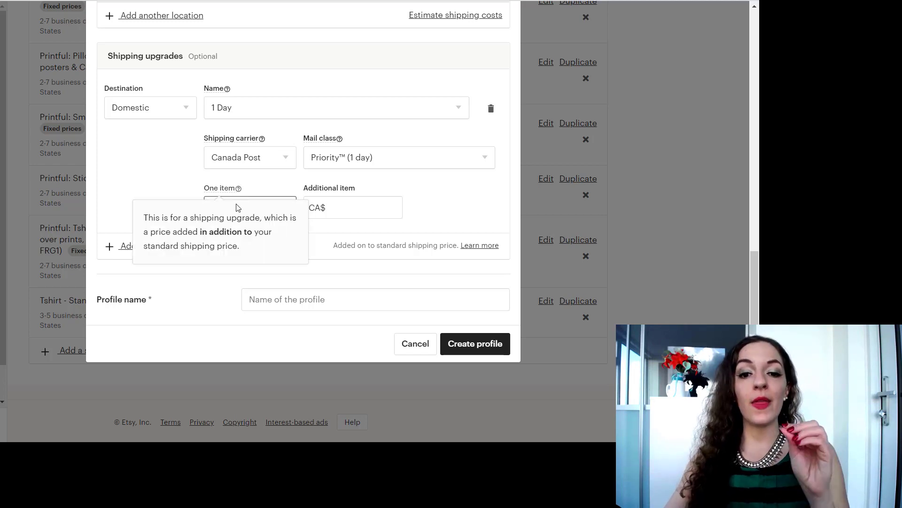
{"action": "left_click", "coordinate": [250, 207]}
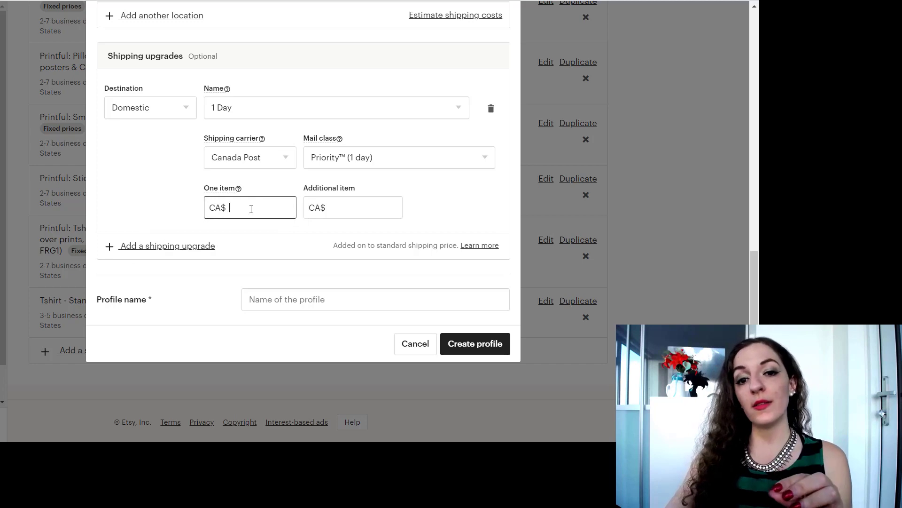
{"action": "mouse_move", "coordinate": [238, 188]}
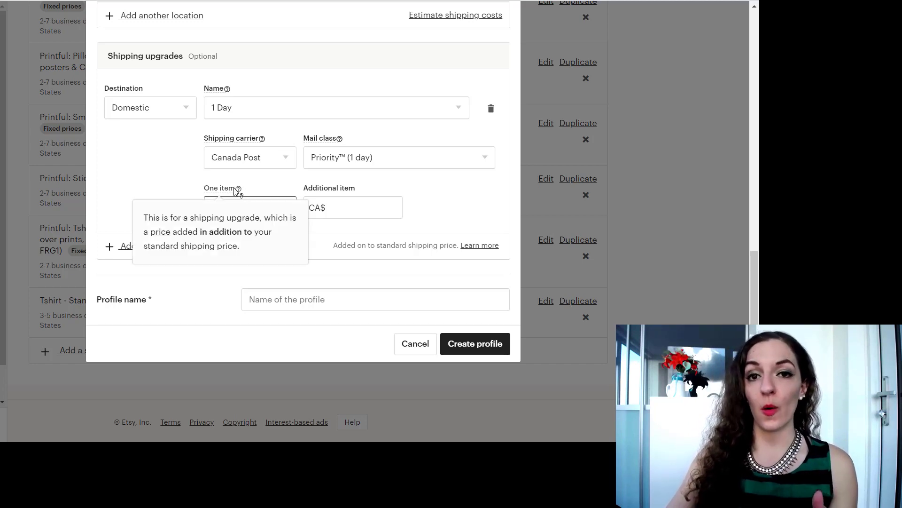
{"action": "mouse_move", "coordinate": [290, 229]}
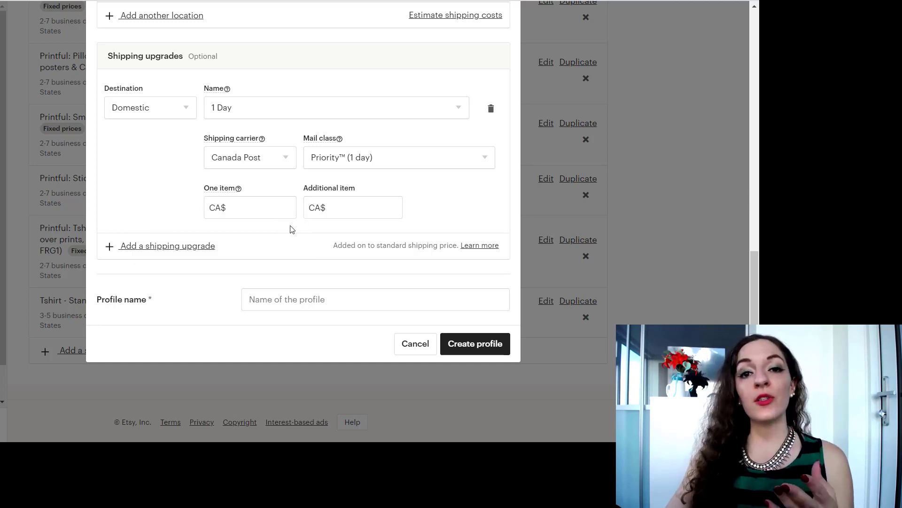
{"action": "mouse_move", "coordinate": [209, 301]}
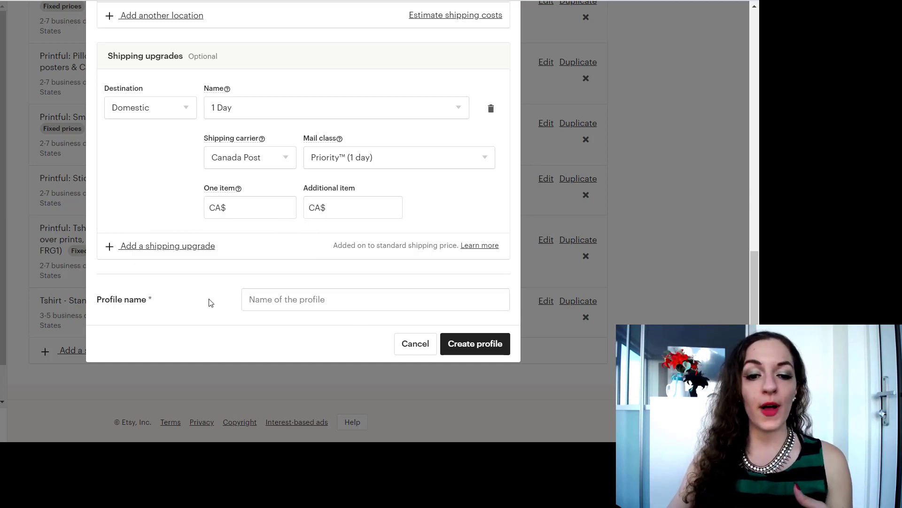
{"action": "mouse_move", "coordinate": [475, 344]}
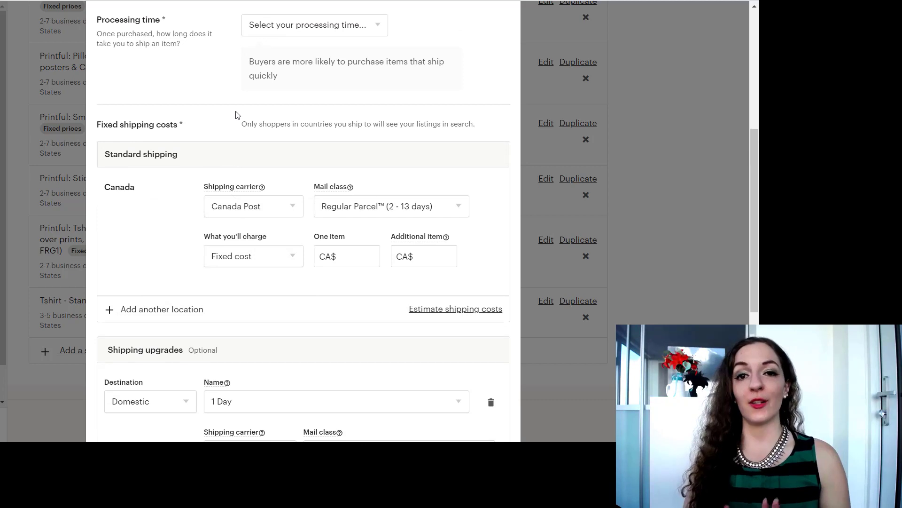
{"action": "mouse_move", "coordinate": [152, 153]}
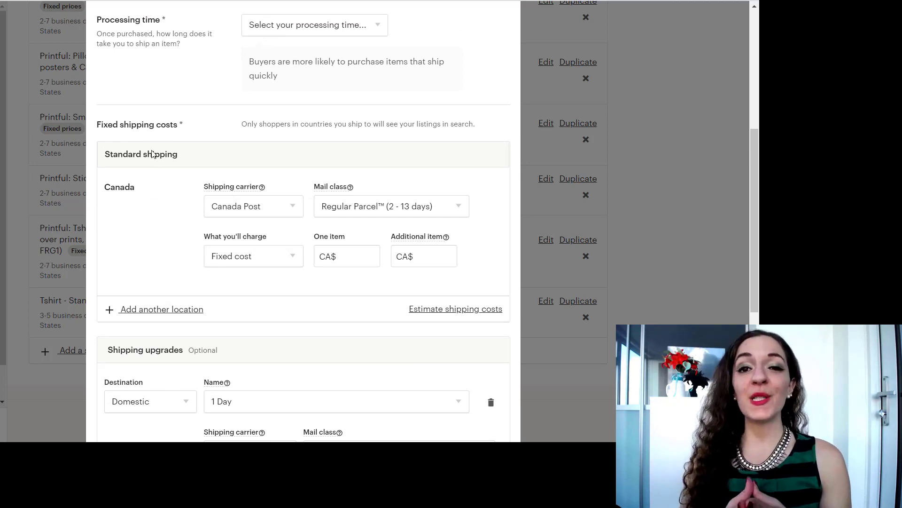